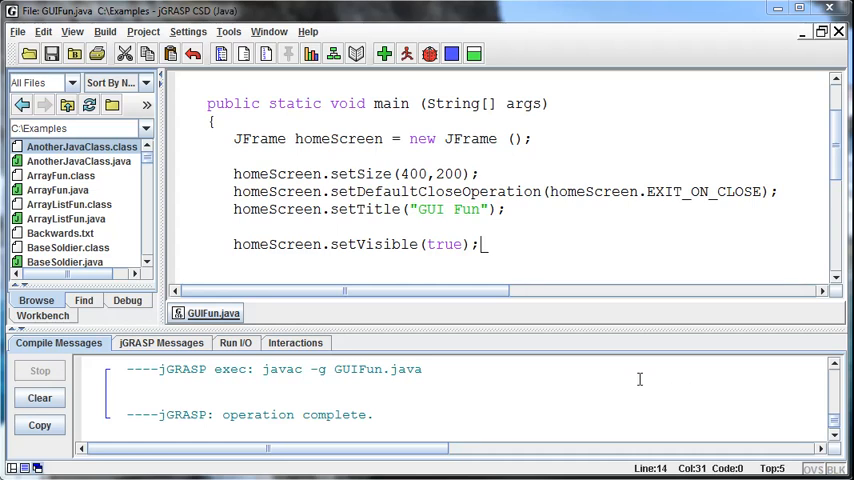
mouse_move(681, 360)
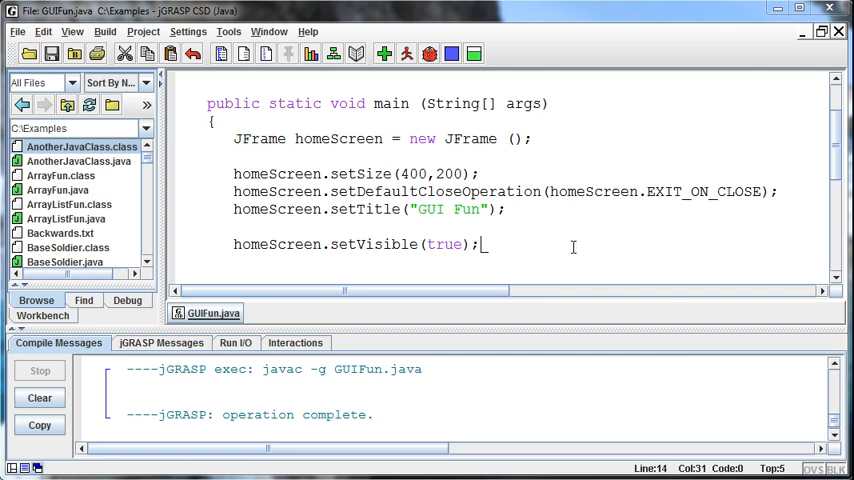
Type JLabel on a new line below the setVisible(true) statement.
type("J")
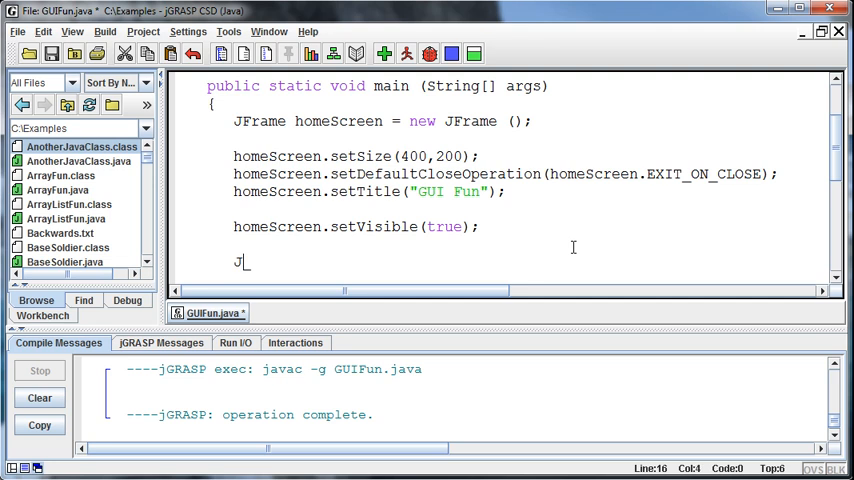
type("La")
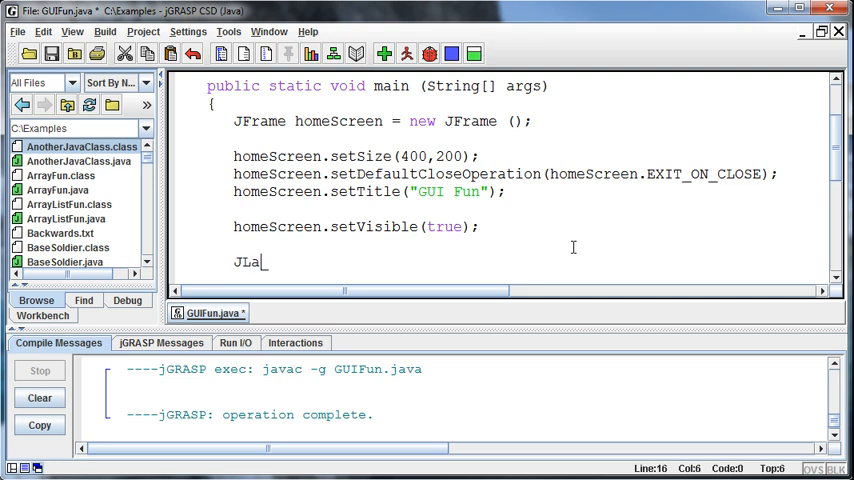
type("bel")
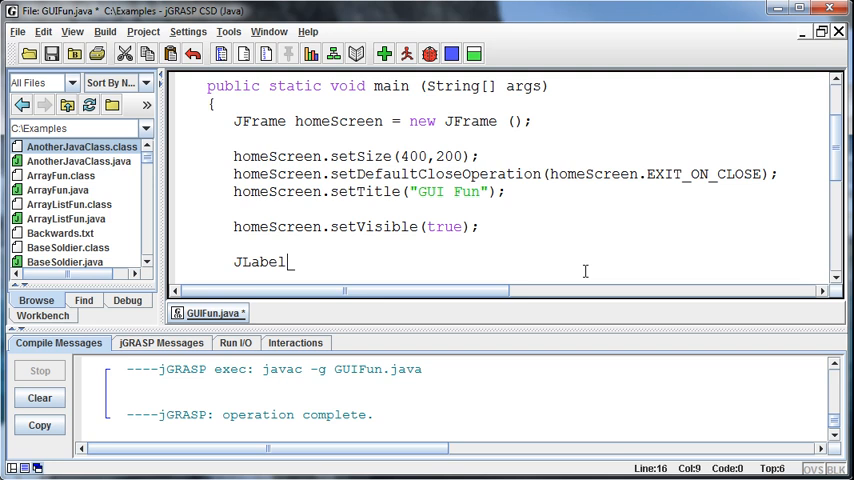
scroll("up", 3)
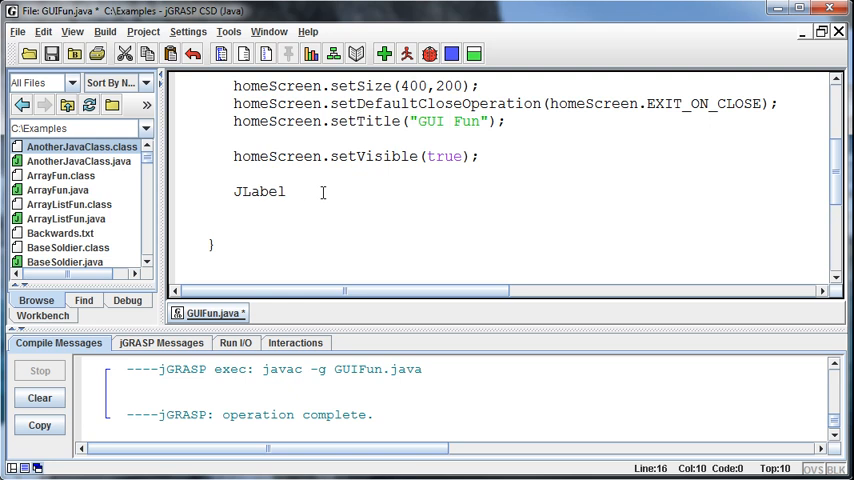
Complete the line as JLabel lblName = new JLabel("Please enter name:");.
type("lblN")
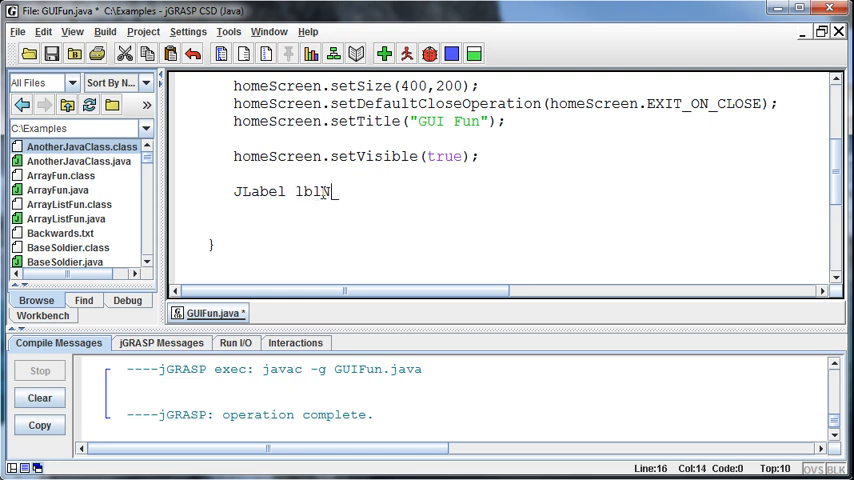
type("ame")
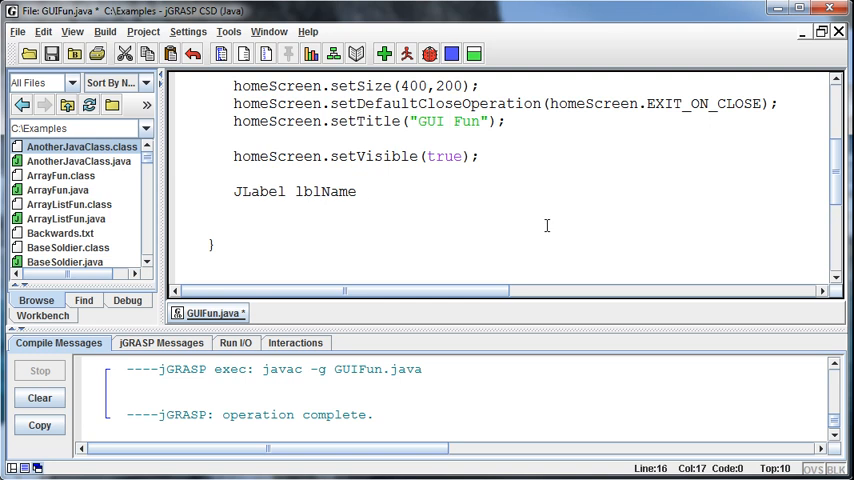
type("=")
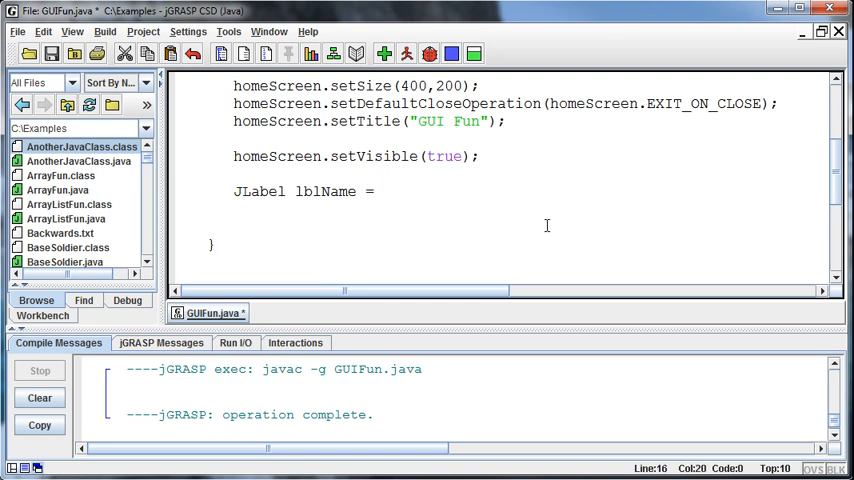
type("new JL")
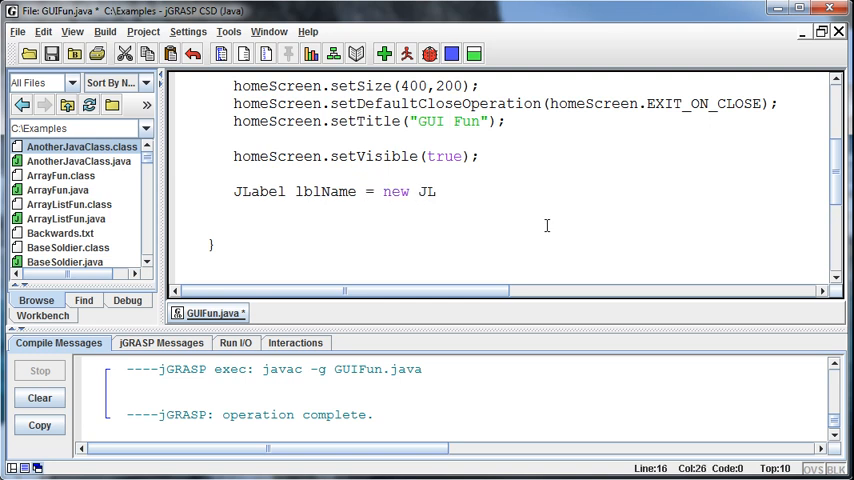
type("abel")
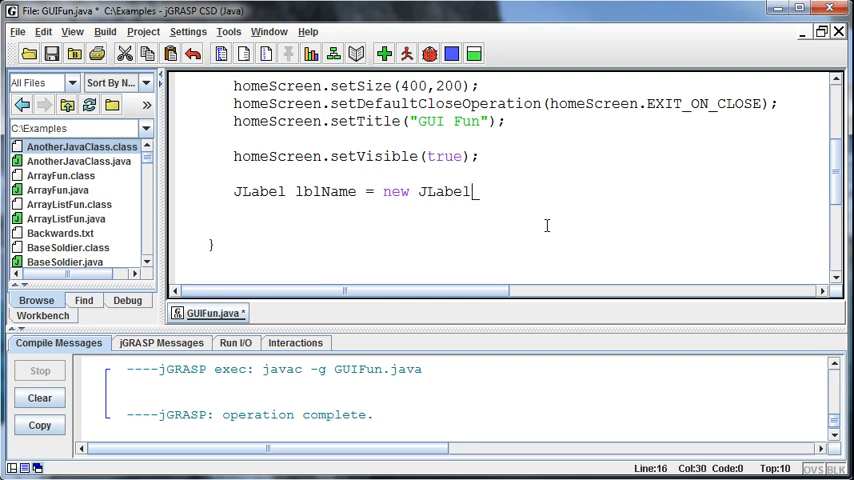
type("();")
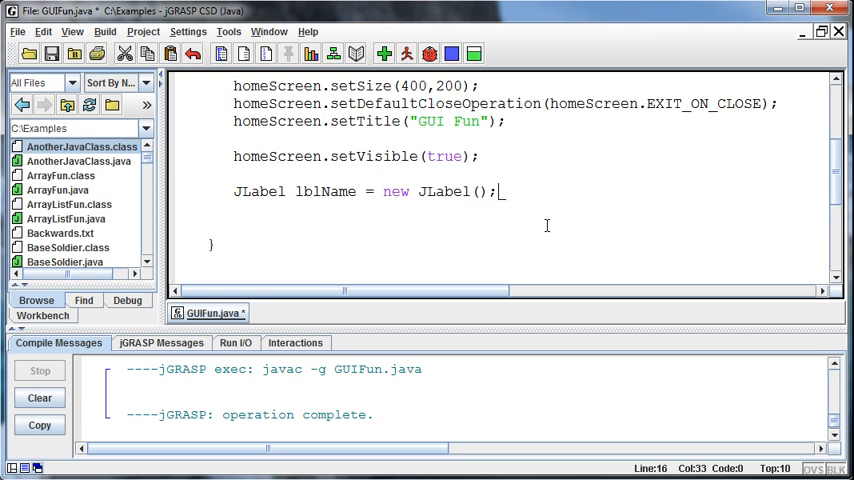
type("\"")
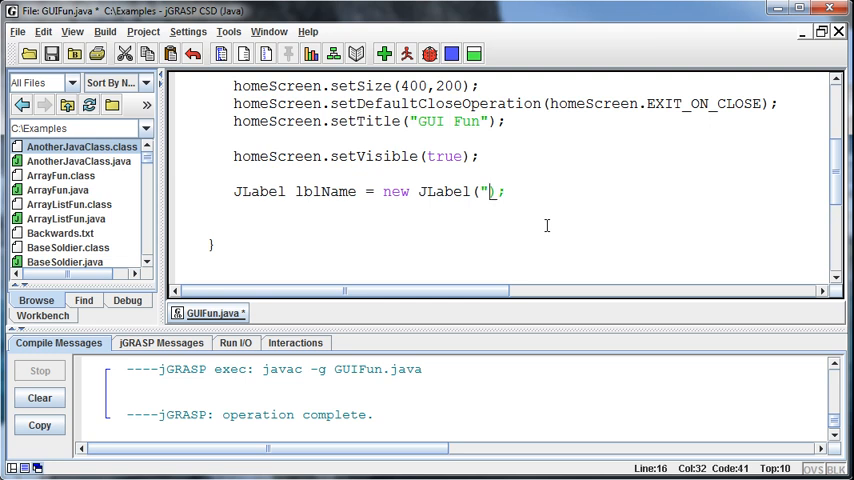
type("Please enter name")
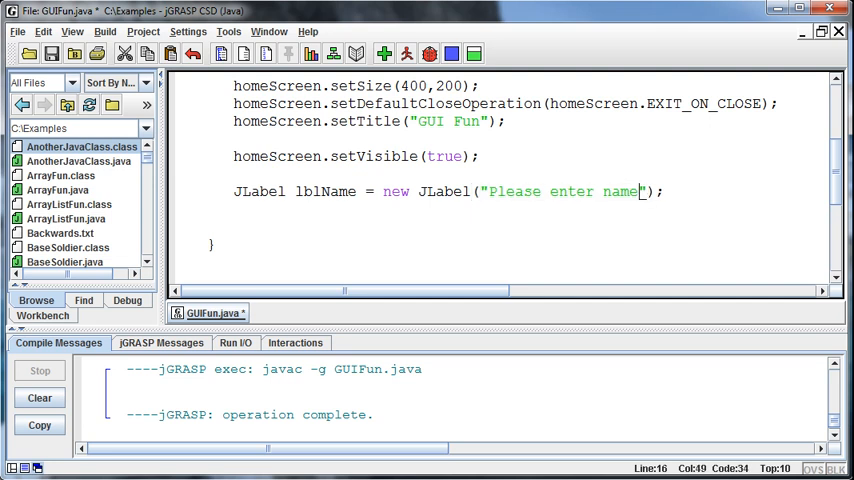
type(":")
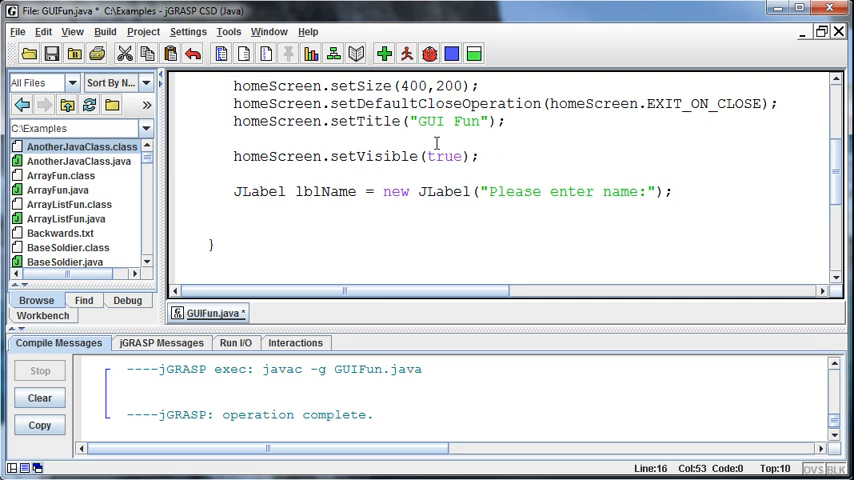
mouse_move(720, 197)
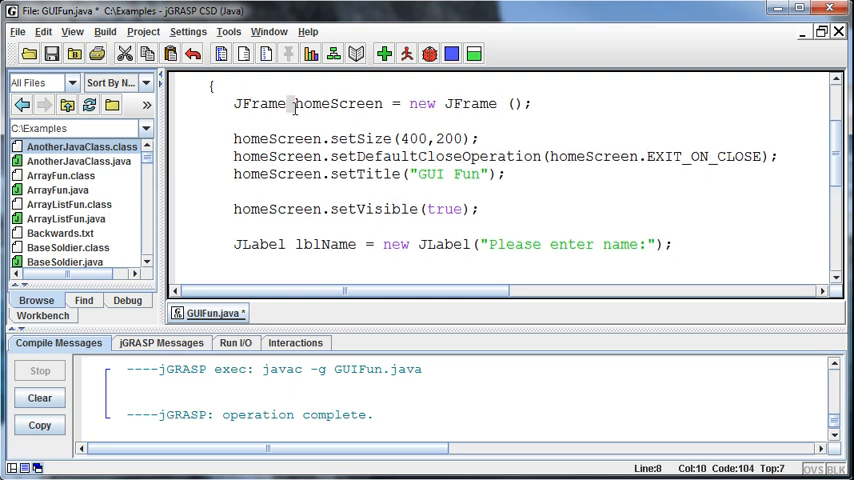
Write homeScreen.add(lblName); on a new line below the label declaration.
double_click(339, 103)
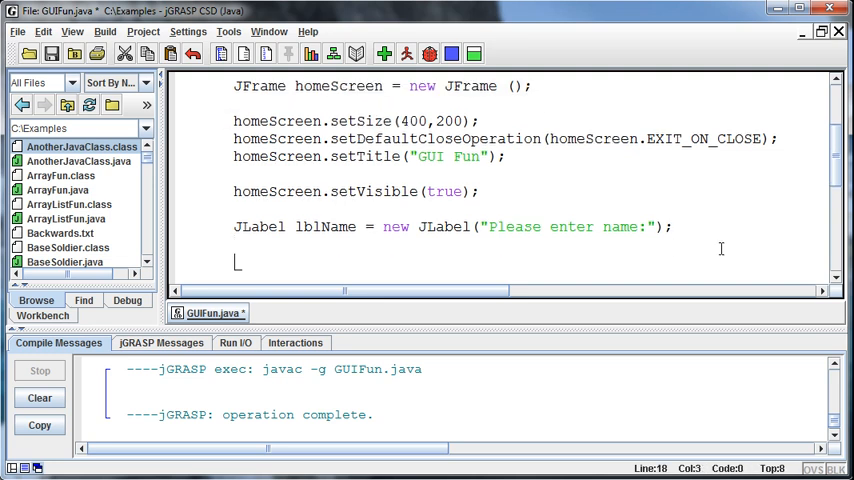
type("homeSc")
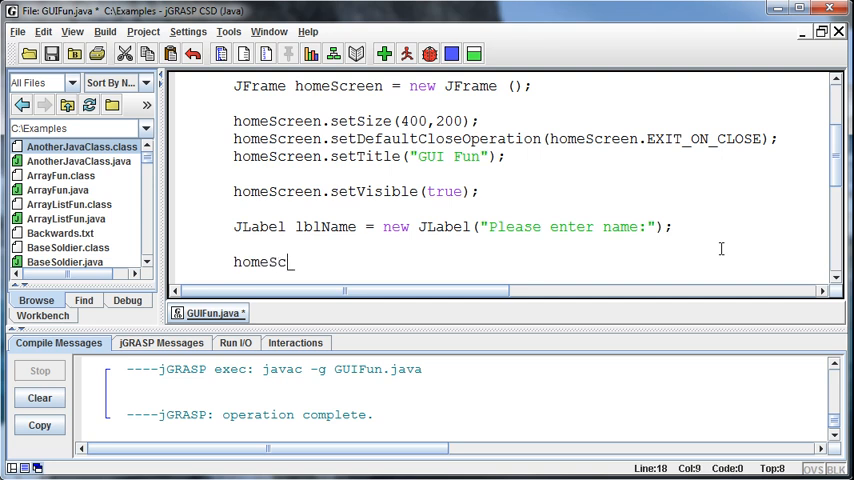
type("reen.add")
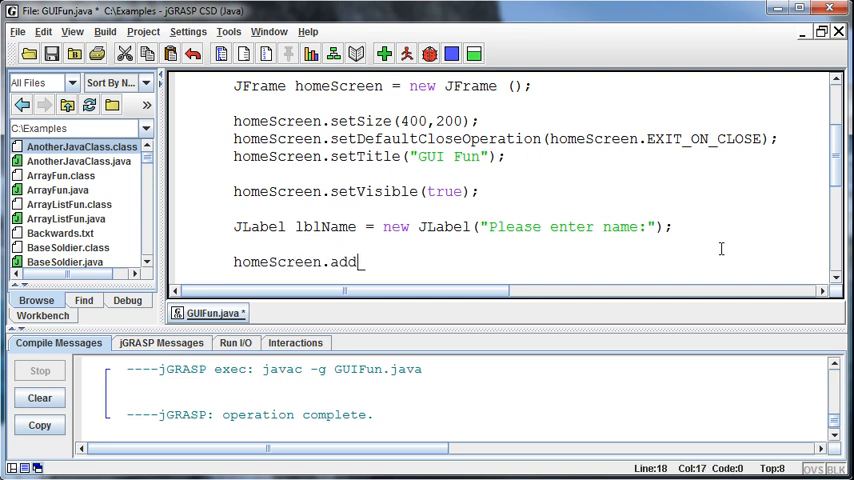
type("();")
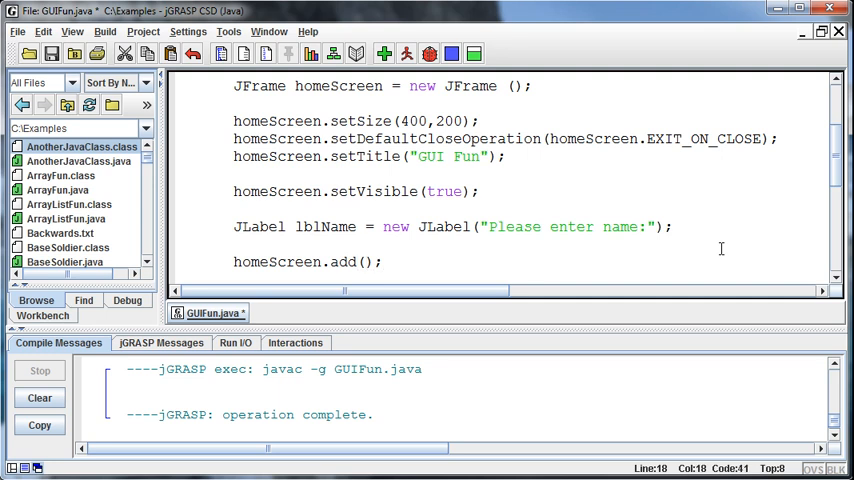
type("lbl")
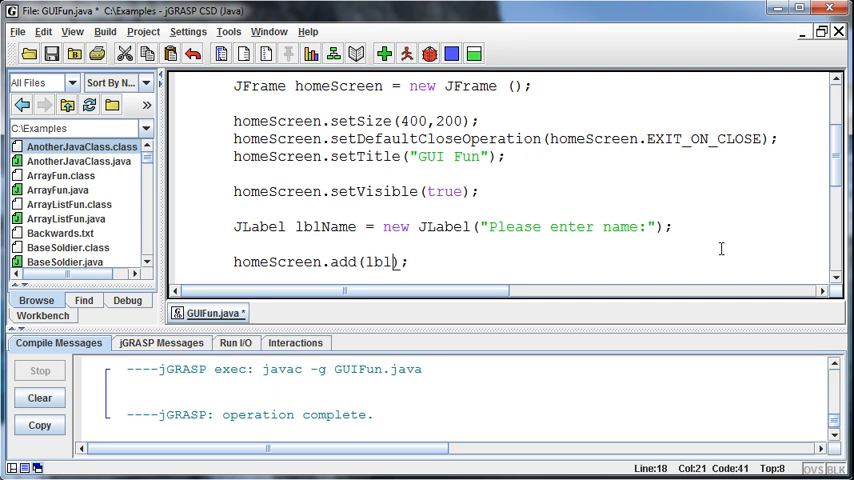
type("Name")
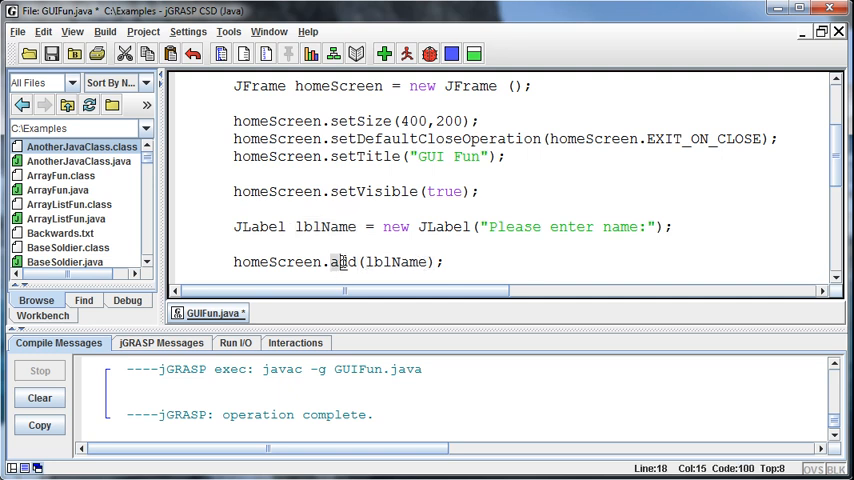
double_click(278, 261)
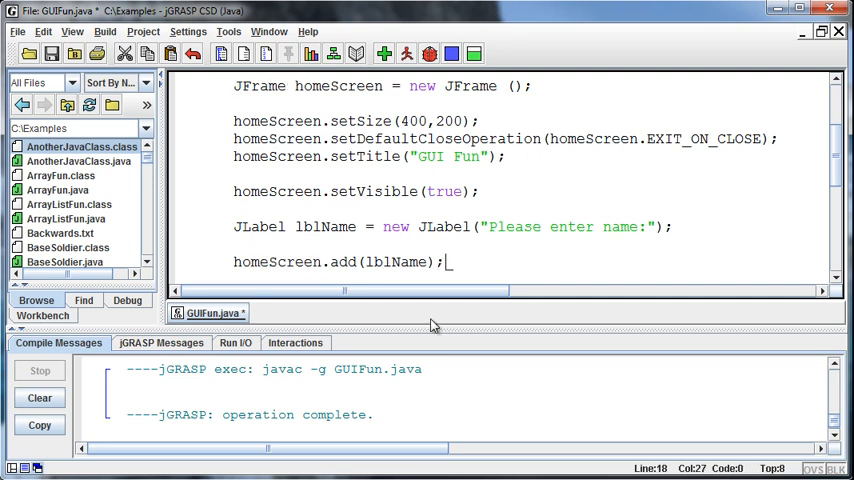
Run GUIFun to see the 'Please enter name:' label, then close the frame.
left_click(384, 54)
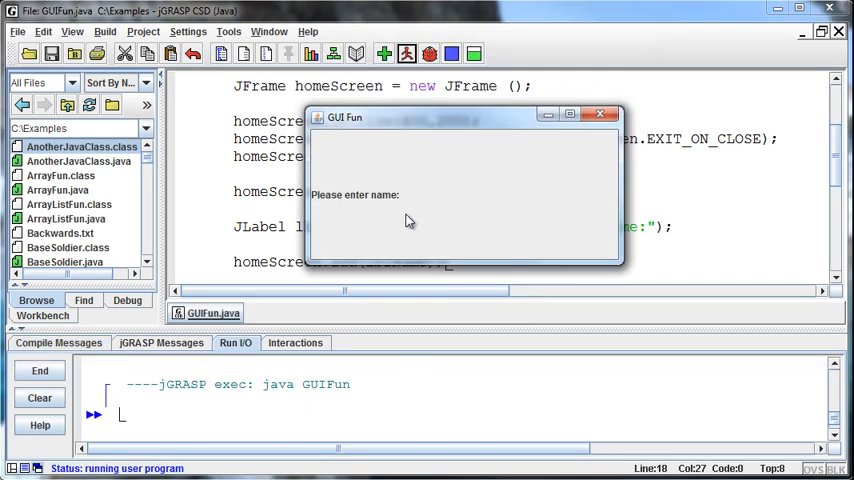
mouse_move(349, 175)
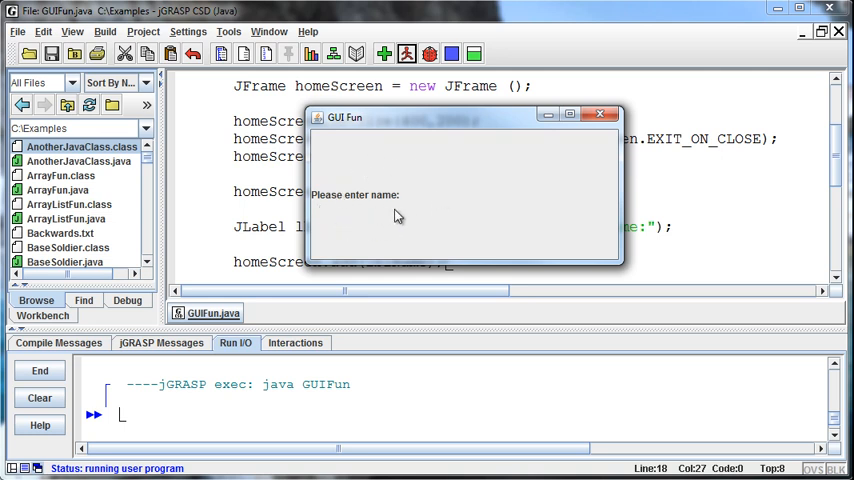
mouse_move(413, 200)
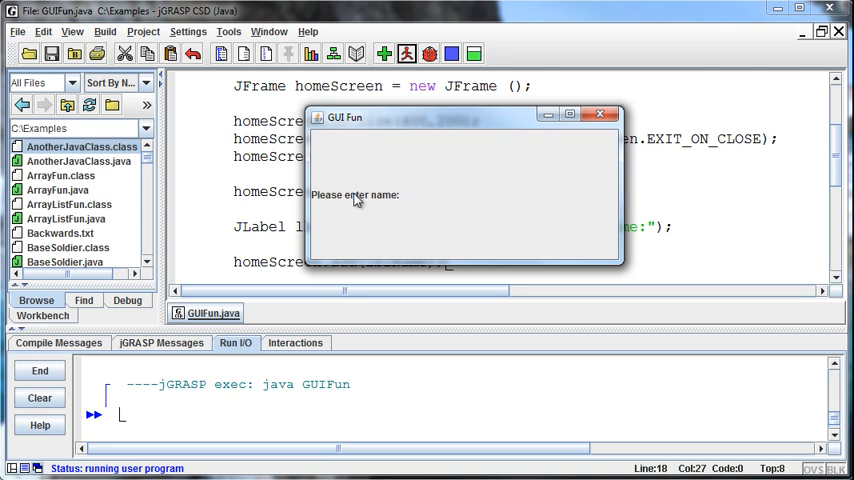
mouse_move(411, 199)
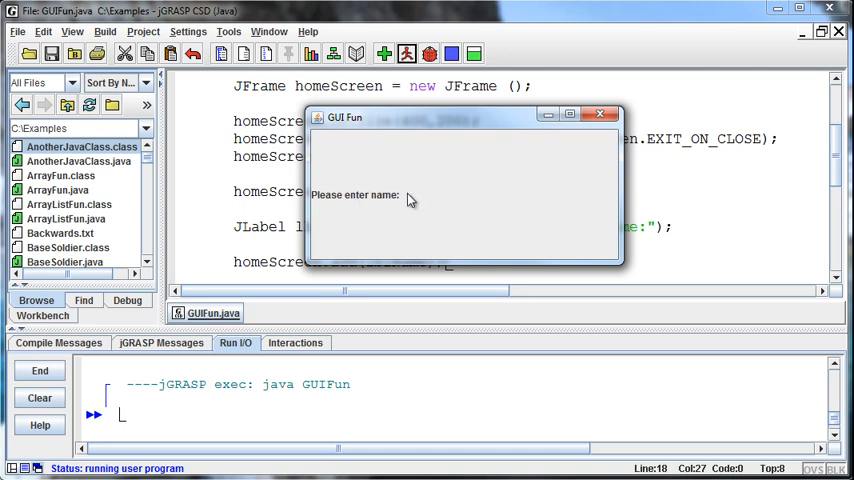
mouse_move(398, 205)
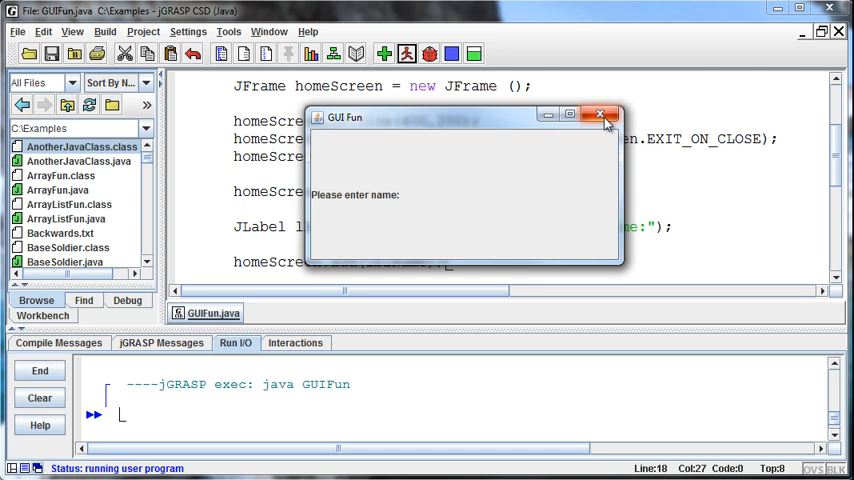
left_click(600, 116)
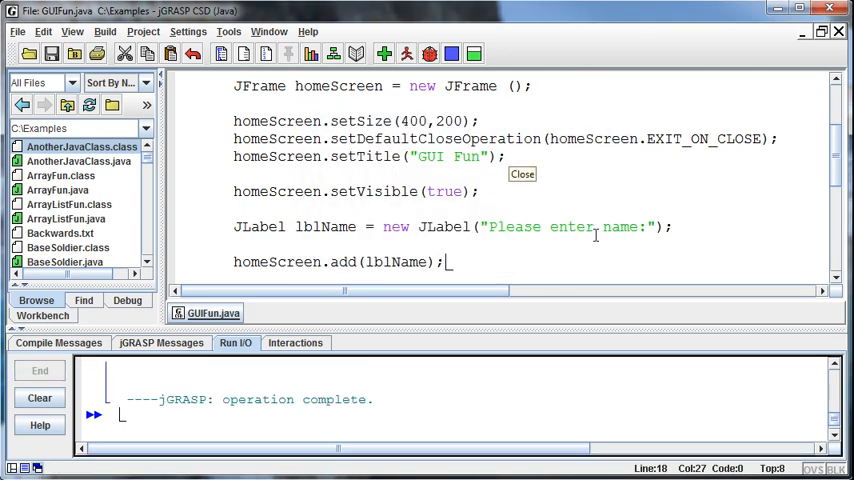
Declare JTextField txtName = new JTextField(15);.
scroll("down", 3)
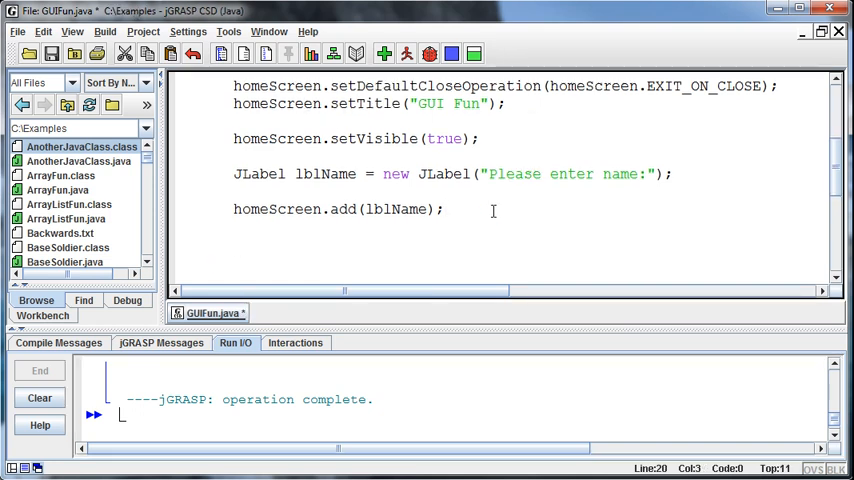
type("JTex")
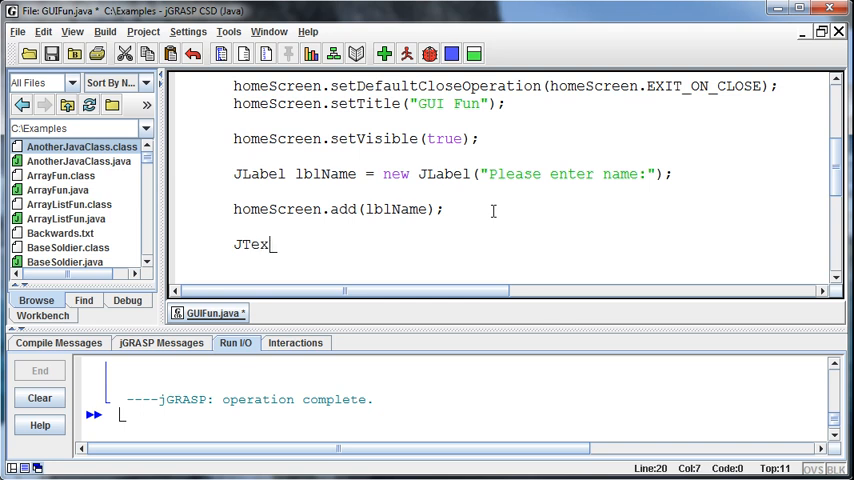
type("tField")
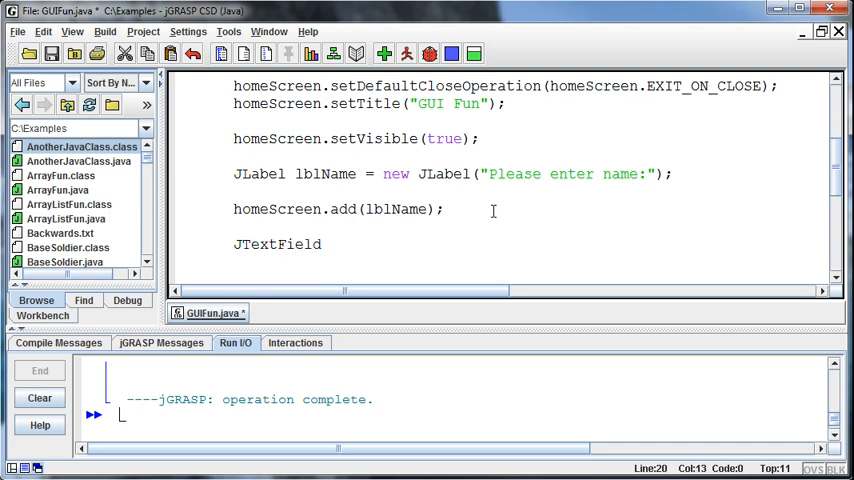
type("txtName = ne")
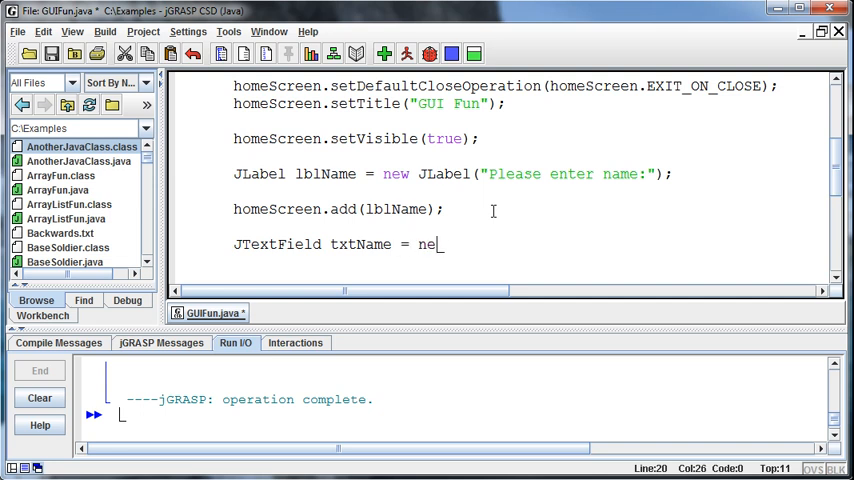
type("w J")
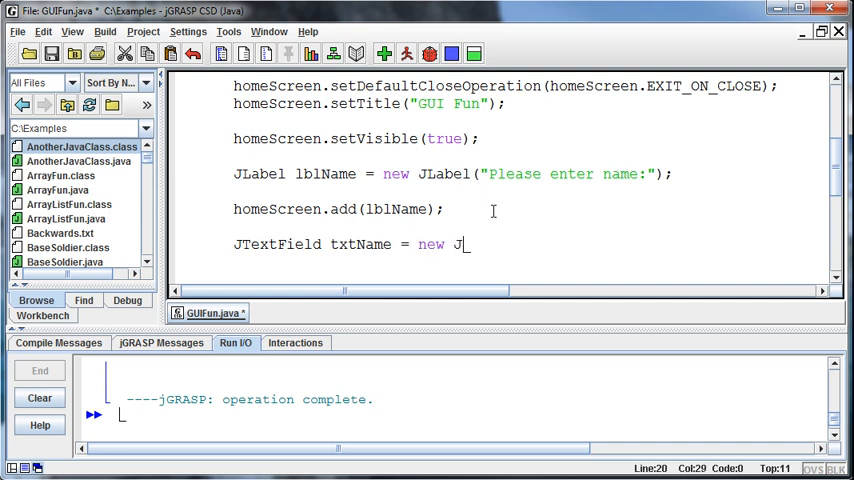
type("TextField")
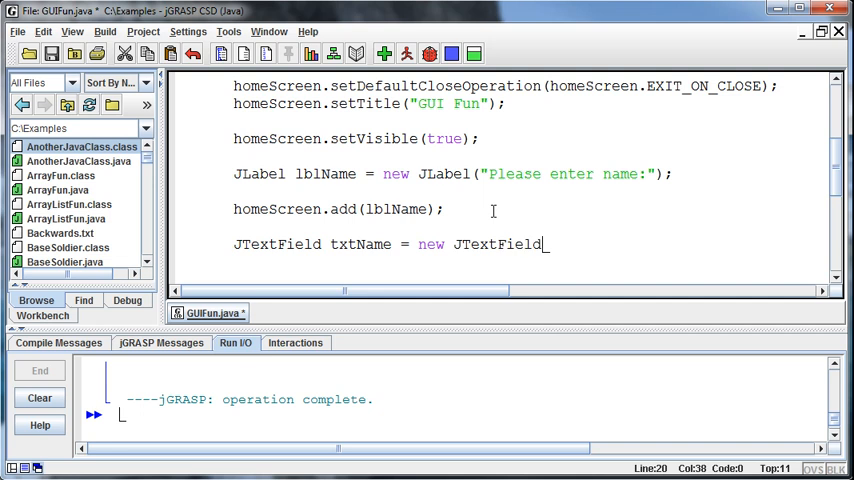
type("();")
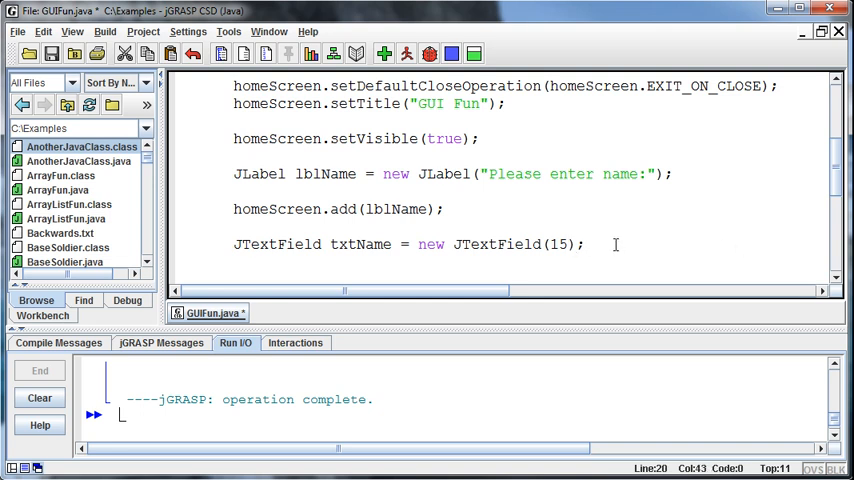
Add homeScreen.add(txtName); and close the test-run GUI Fun frame.
type("homeSc")
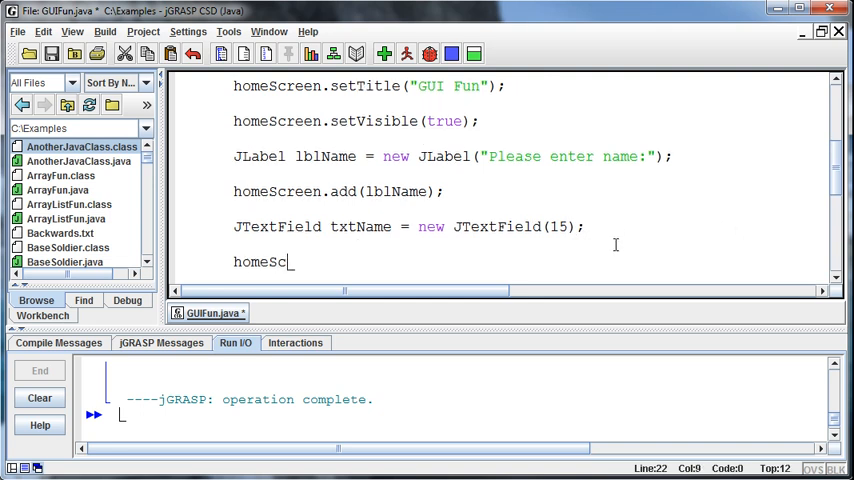
type("reen.add(")
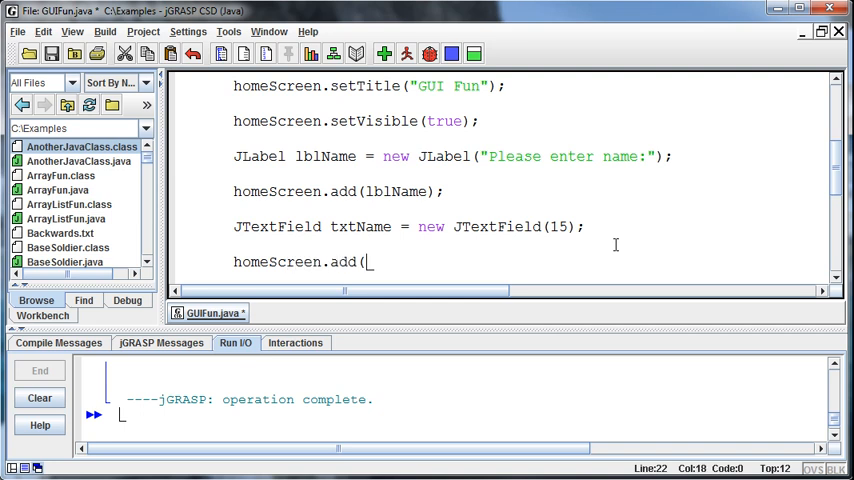
type("txtNAme;")
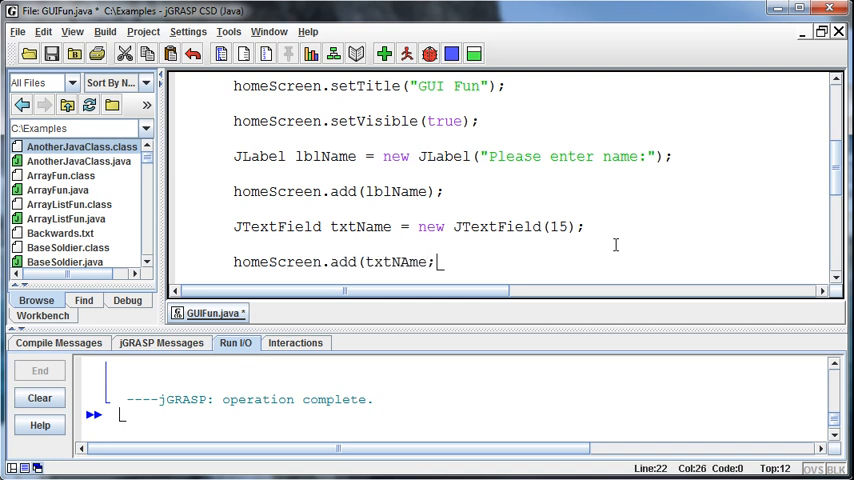
type(");p")
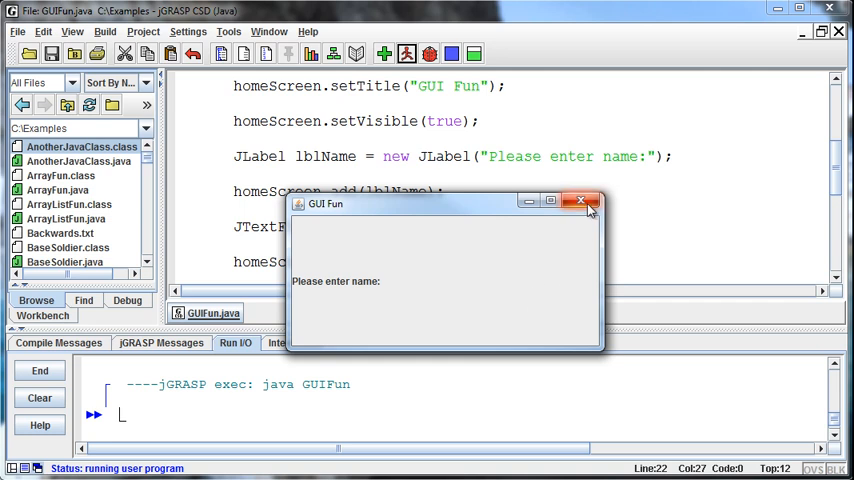
left_click(581, 201)
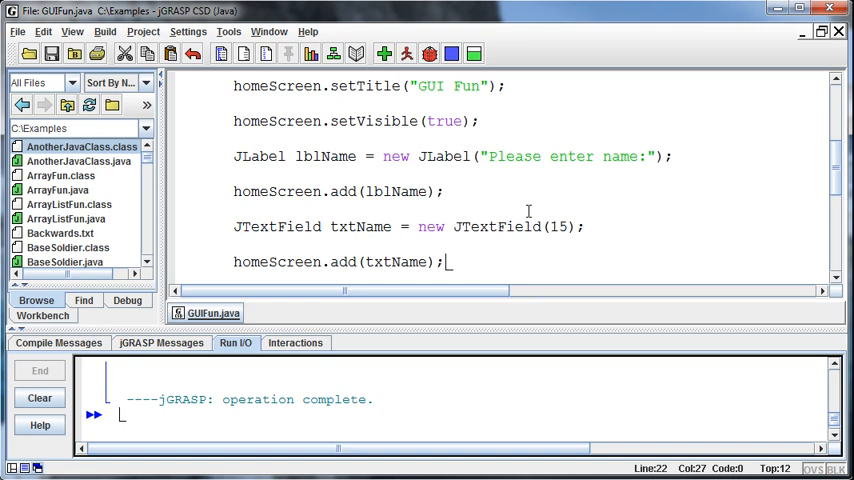
mouse_move(529, 213)
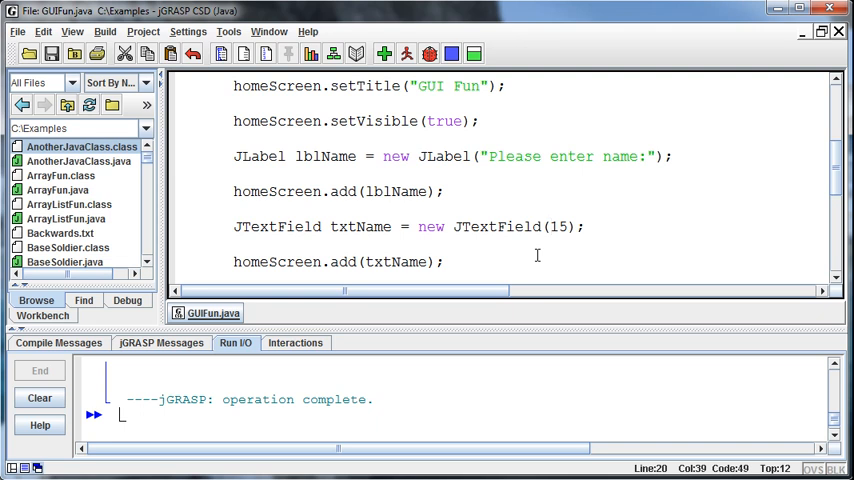
Change the constructor to JTextField("",15), run GUIFun, and close the frame.
type("\"\",")
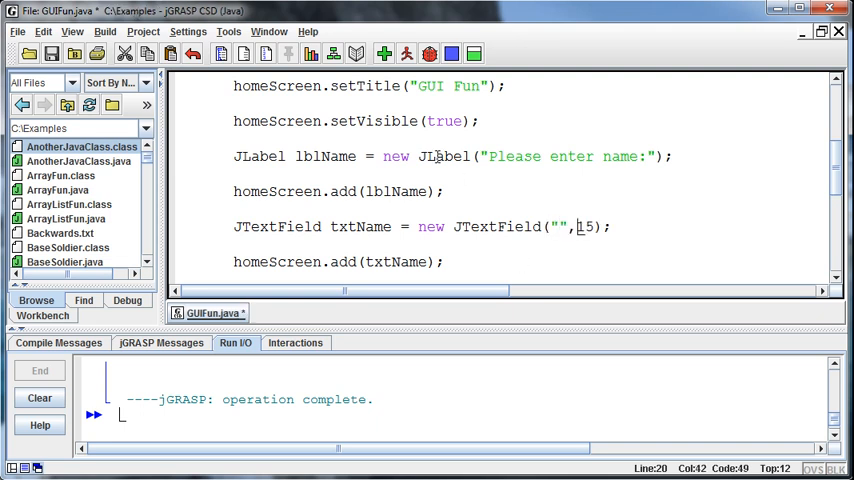
left_click(429, 53)
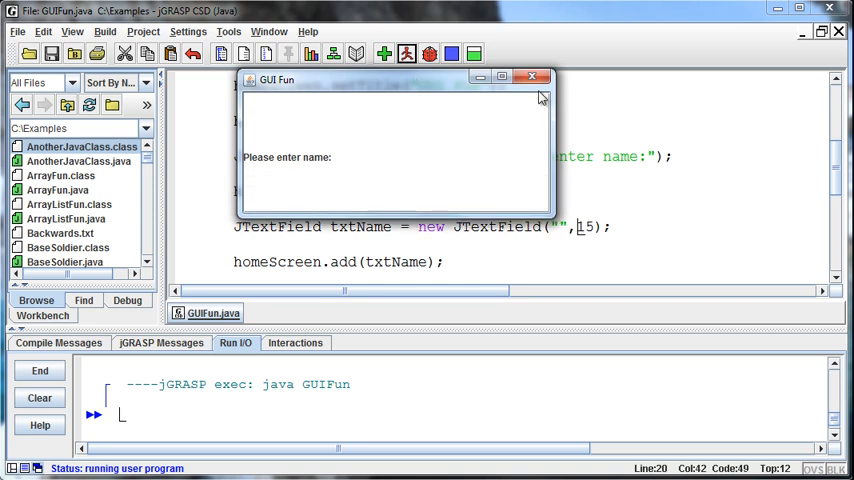
left_click(532, 77)
type("//")
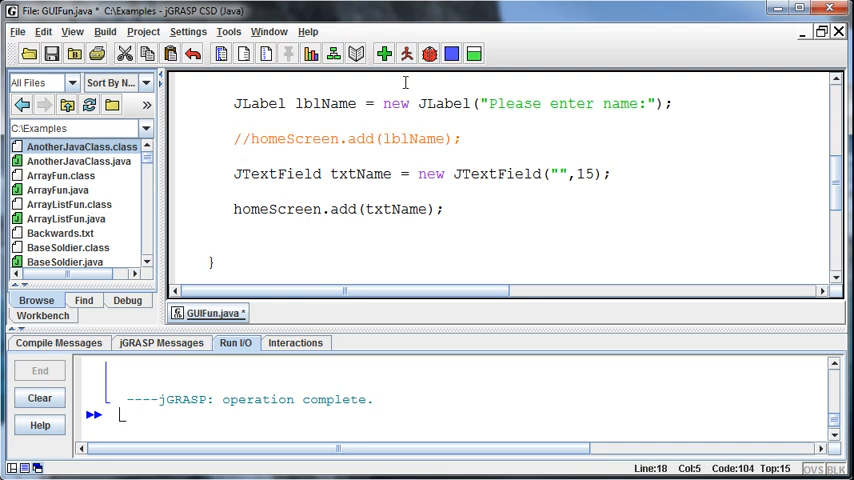
Compile and run GUIFun, close the empty frame, then recompile and rerun.
left_click(406, 54)
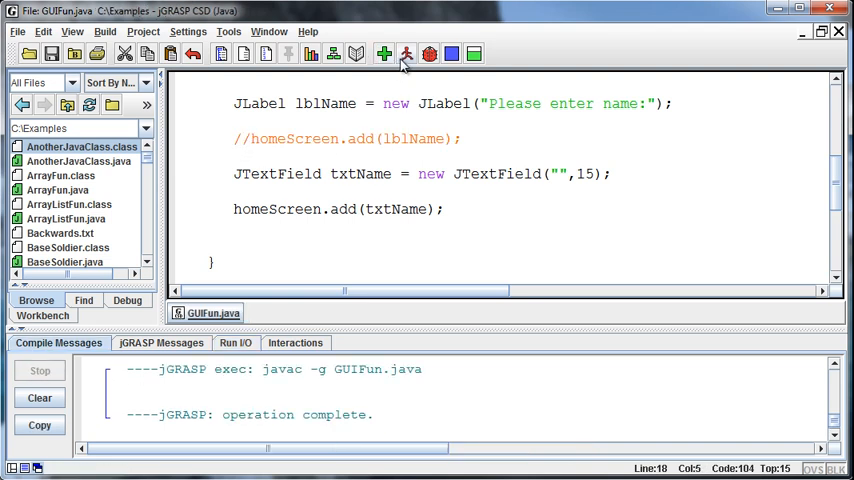
left_click(406, 54)
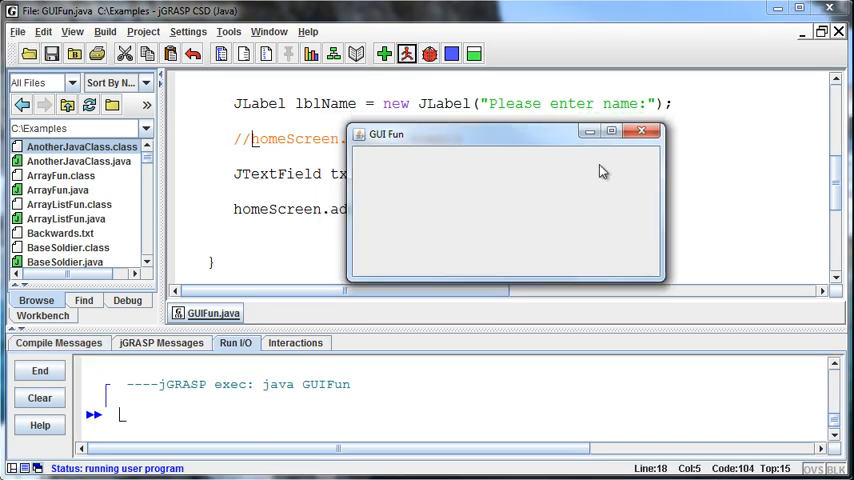
left_click(643, 131)
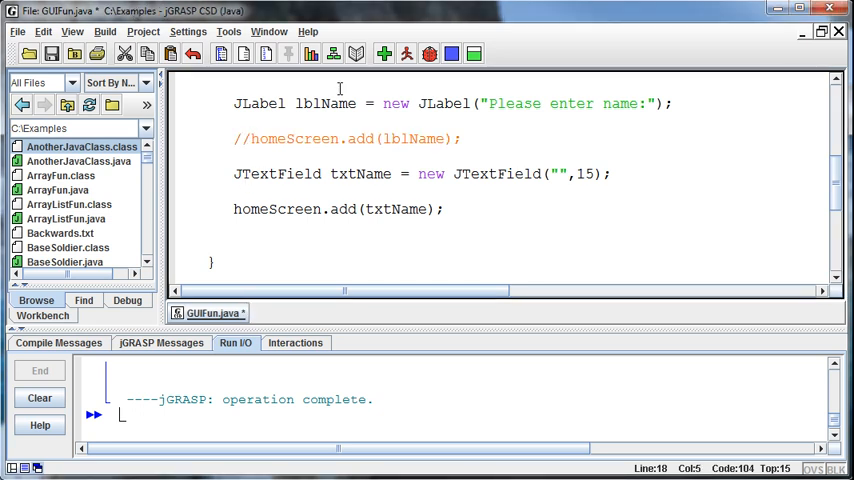
left_click(406, 54)
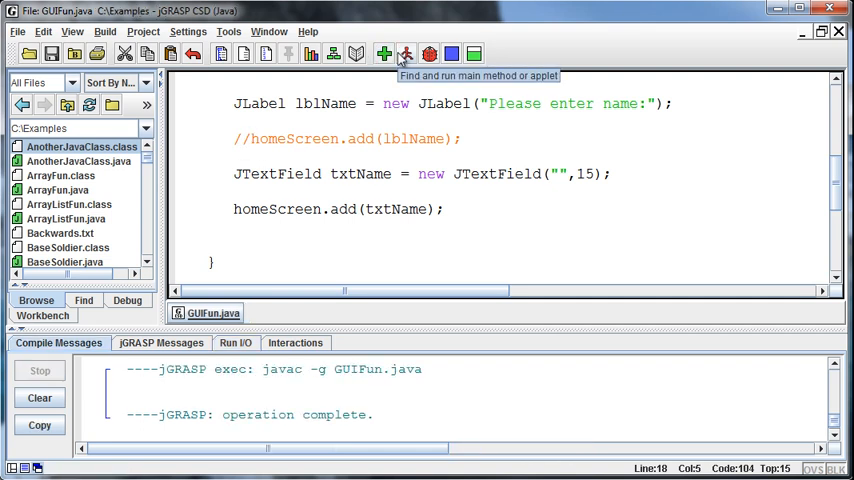
left_click(405, 54)
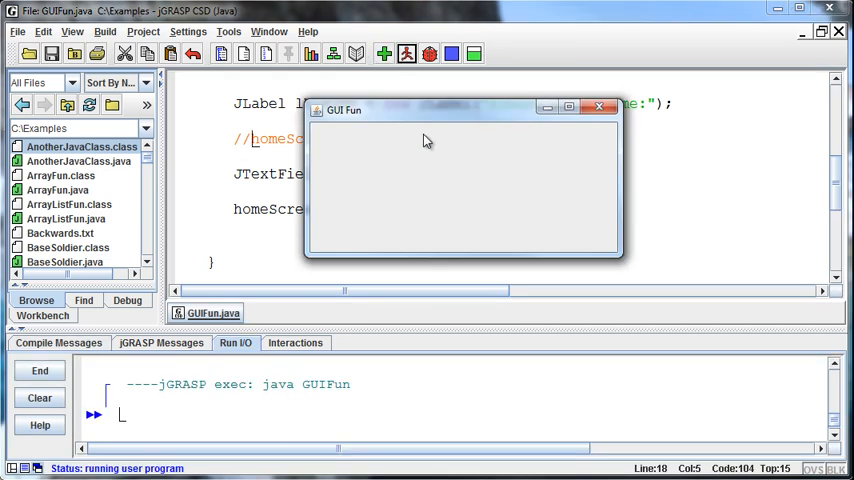
mouse_move(448, 197)
type("//")
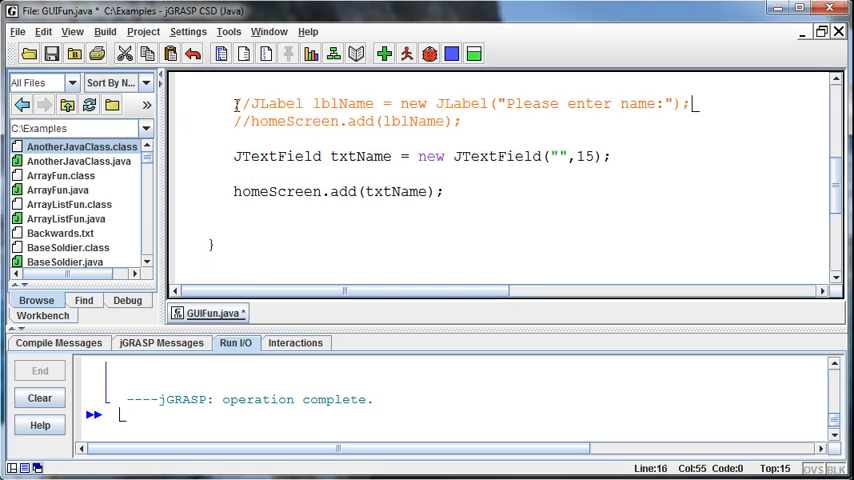
Run GUIFun with the JLabel declaration commented out and close the empty frame.
scroll("up", 3)
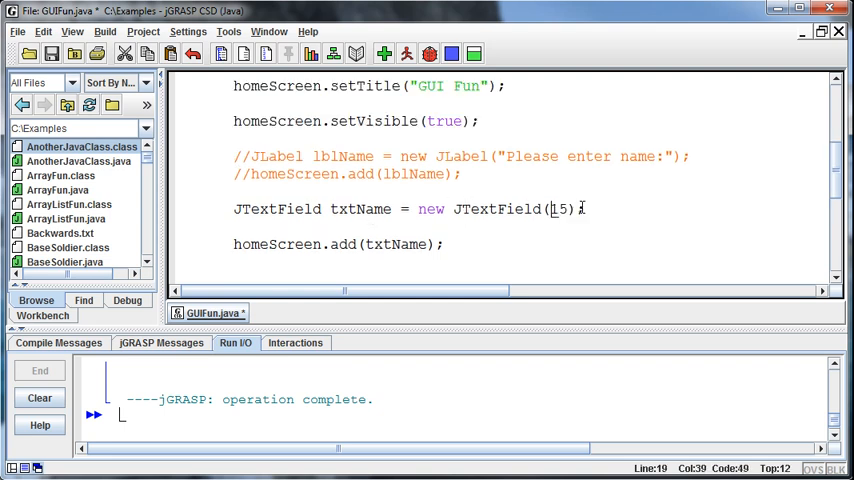
left_click(384, 54)
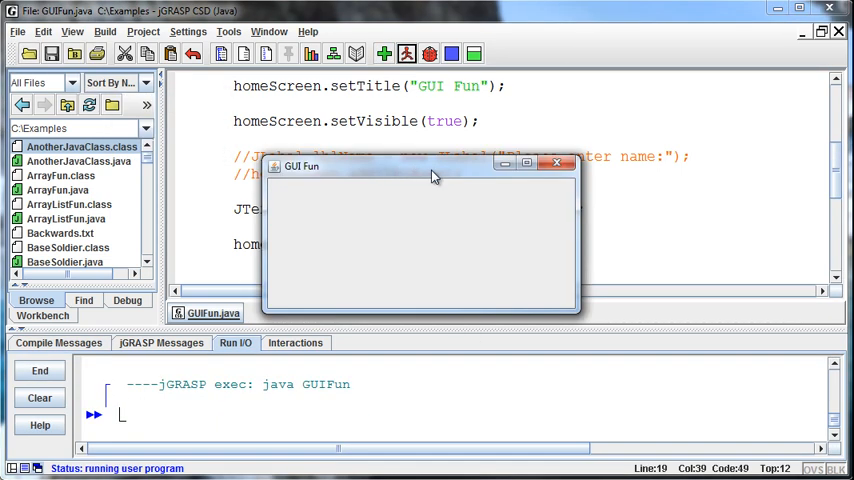
left_click(557, 164)
type("\\")
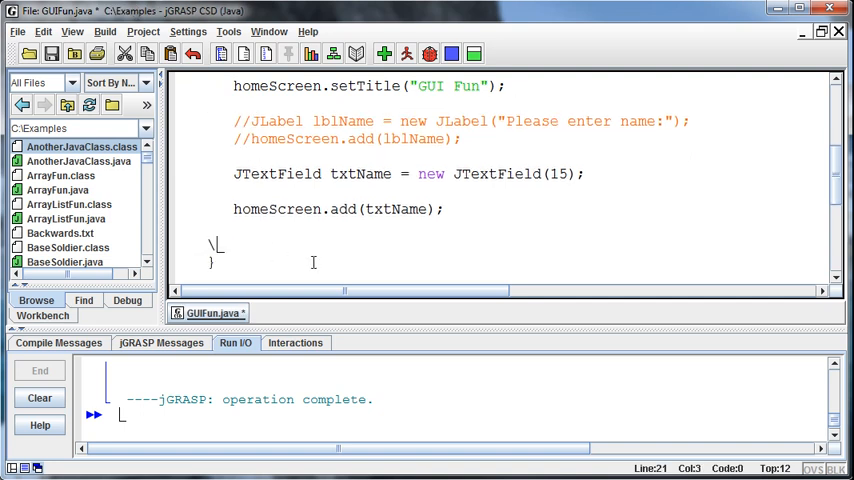
Put homeScreen.setVisible(true); last, then compile and run GUIFun.
type("homeScreen.setVisible(true);")
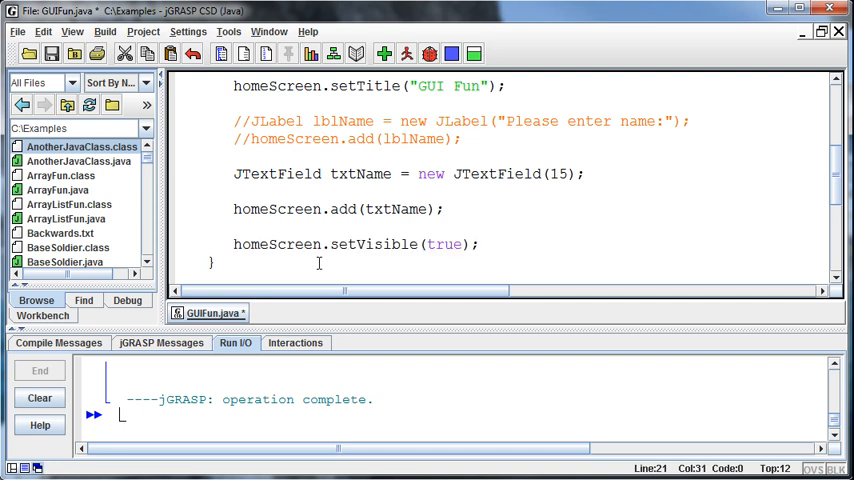
left_click(385, 53)
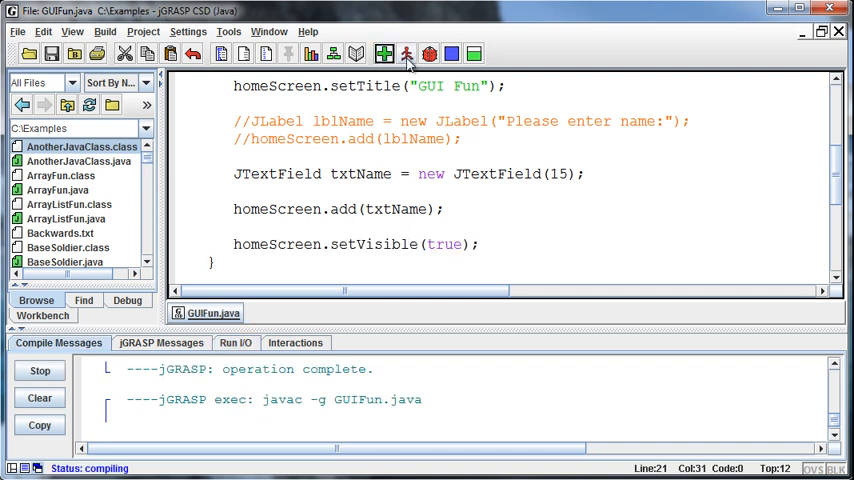
left_click(407, 54)
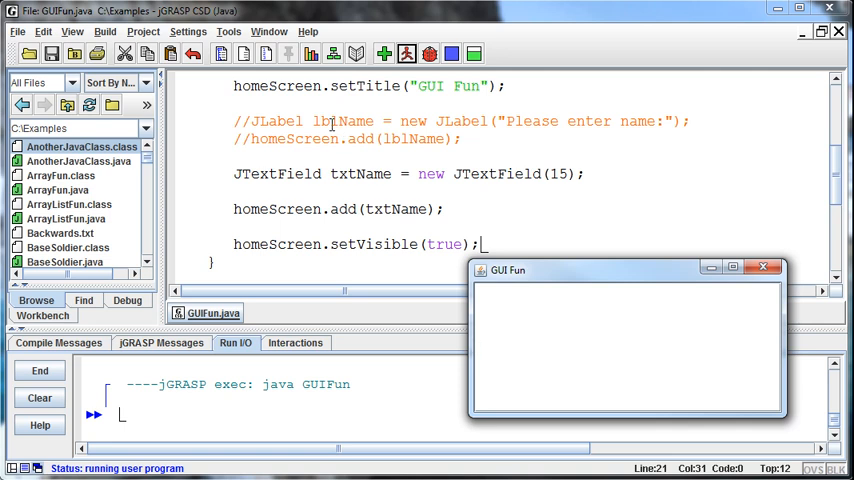
mouse_move(380, 208)
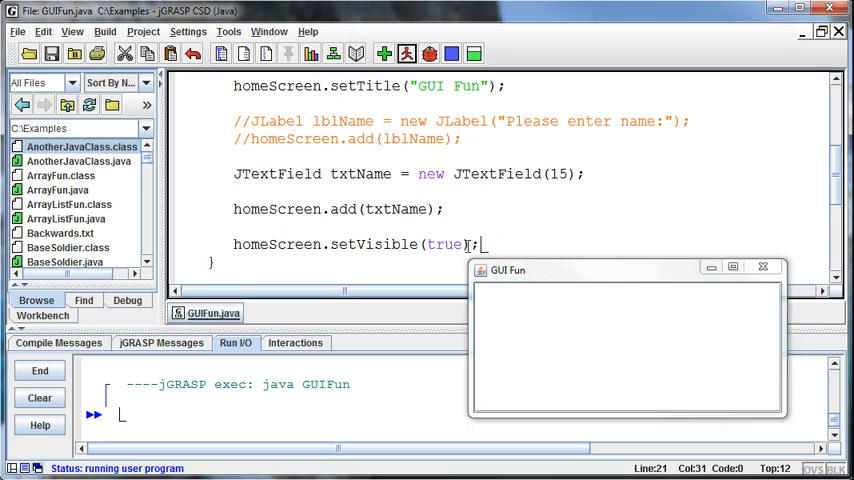
Type 'Blah' into the running window's text field and close the window.
triple_click(355, 244)
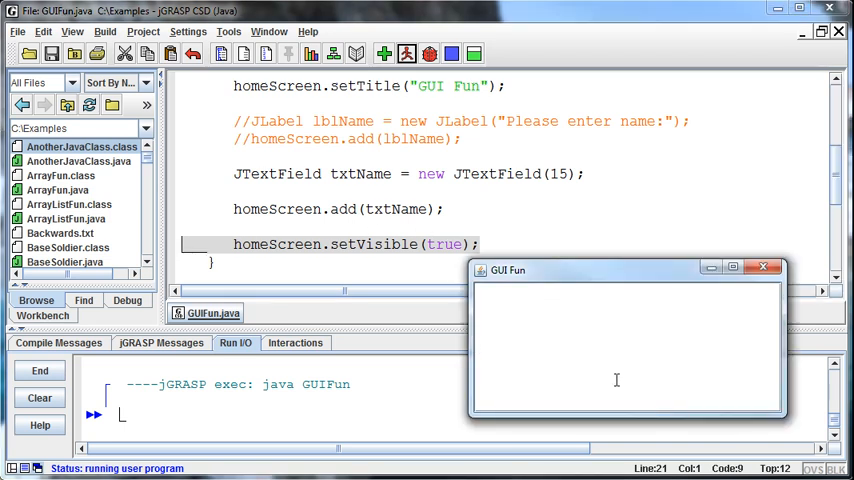
type("Blah")
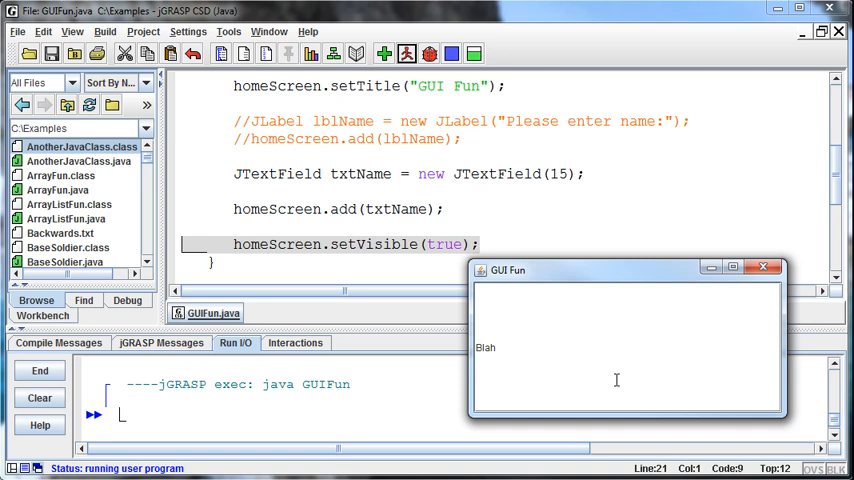
mouse_move(760, 280)
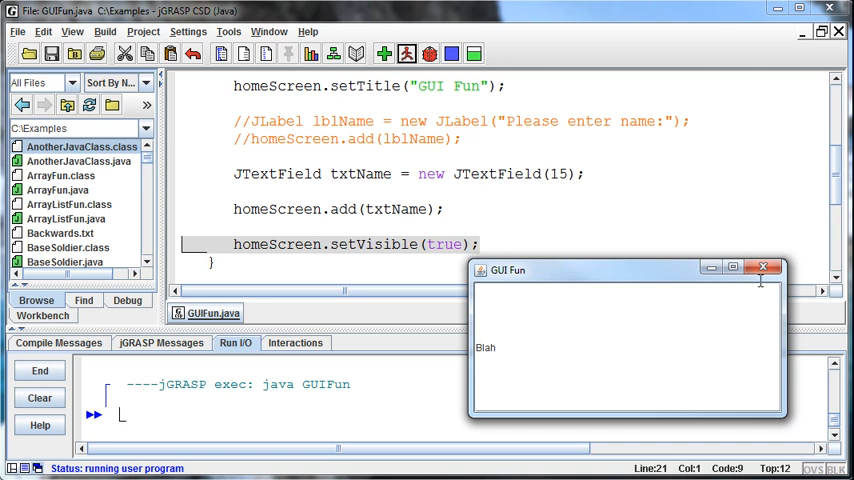
left_click(764, 266)
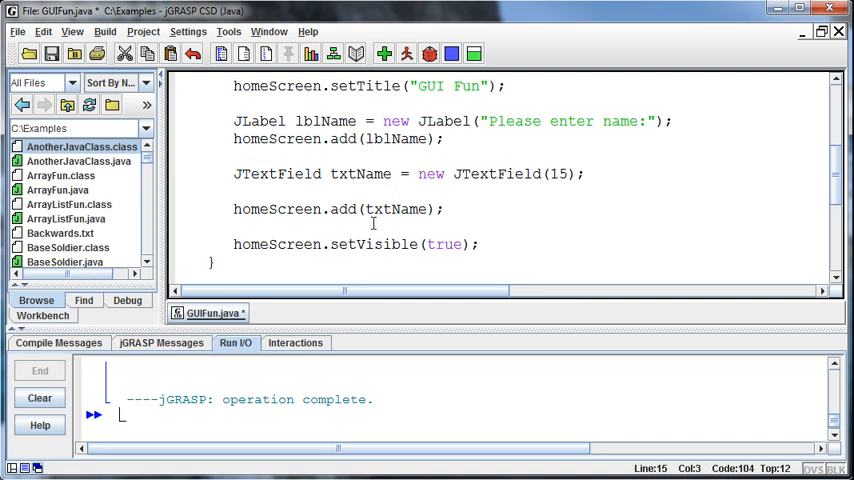
Compile and run GUIFun, type 'Blah' in its field, and close the window.
left_click(406, 54)
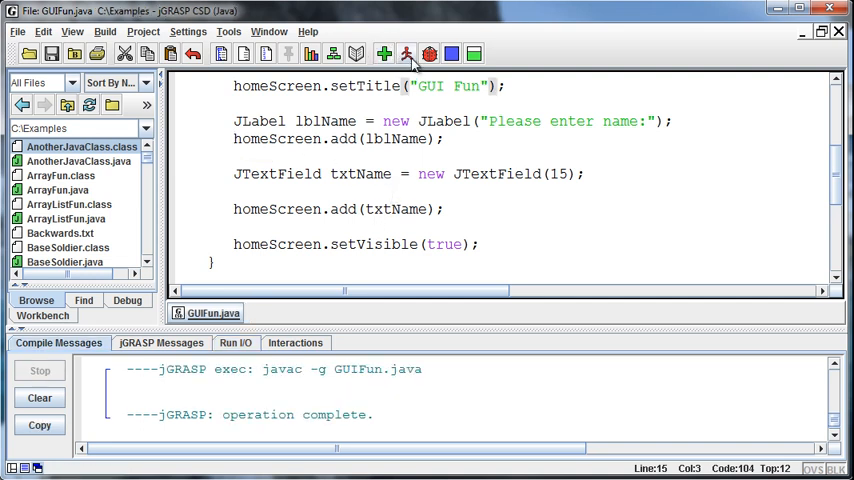
left_click(406, 54)
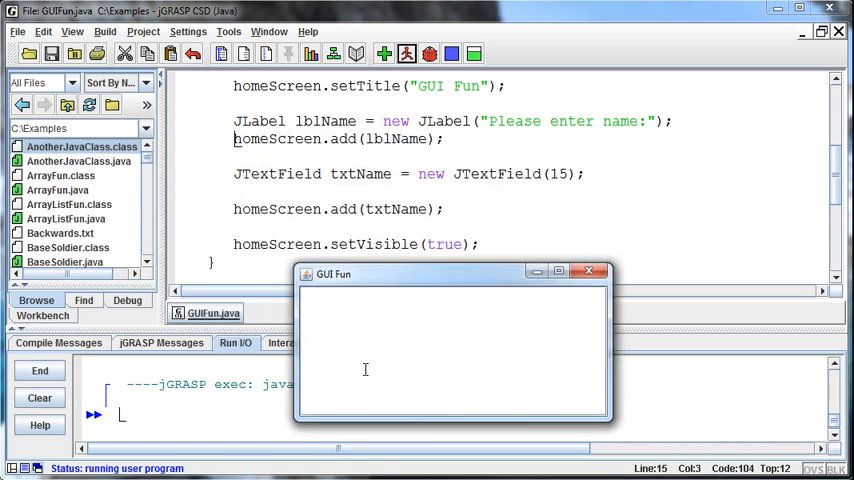
type("Blah")
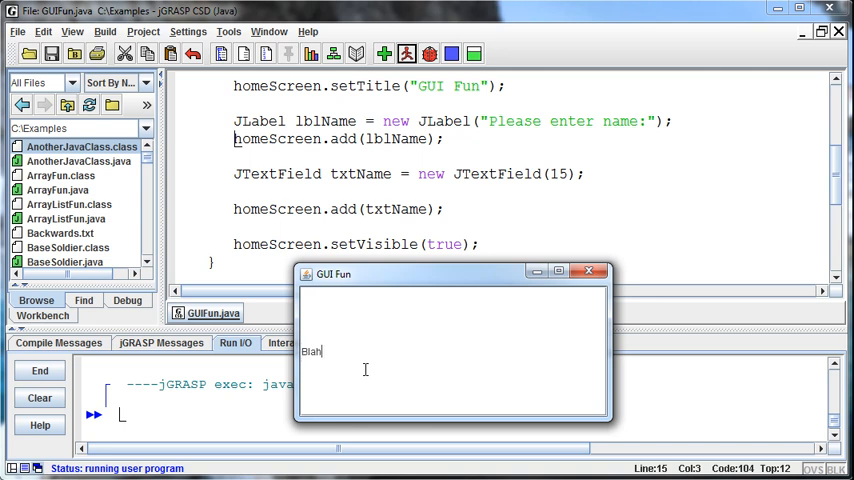
mouse_move(429, 382)
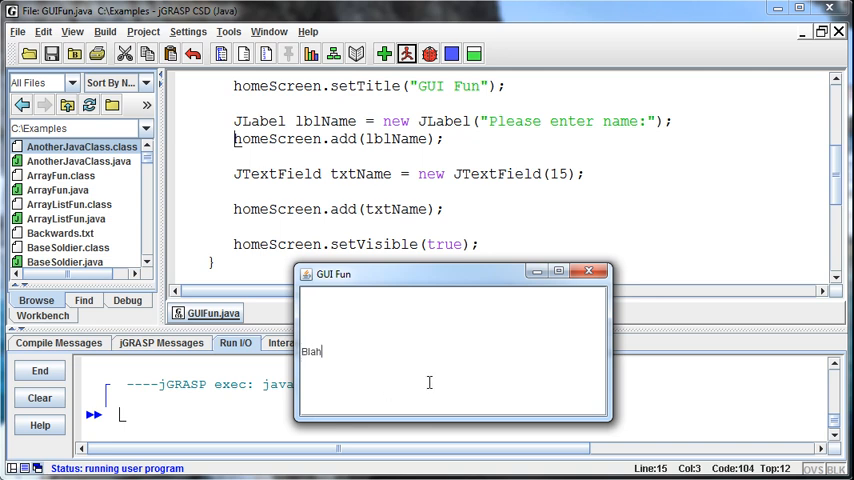
mouse_move(593, 271)
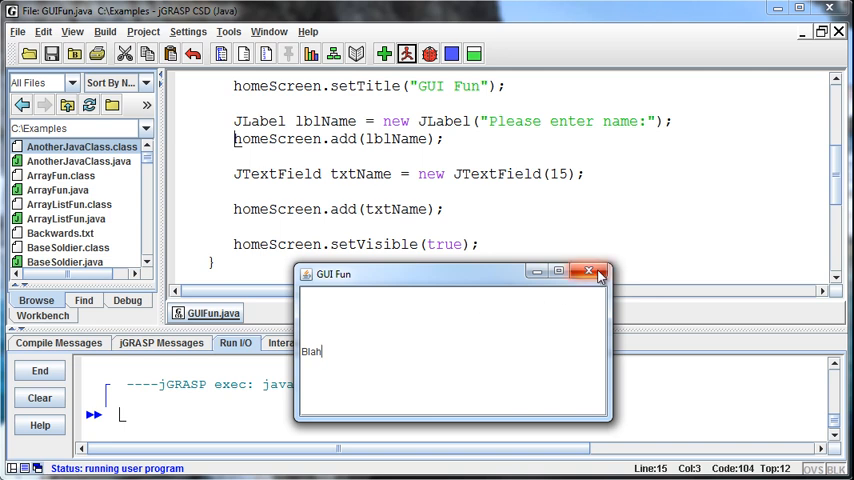
mouse_move(596, 272)
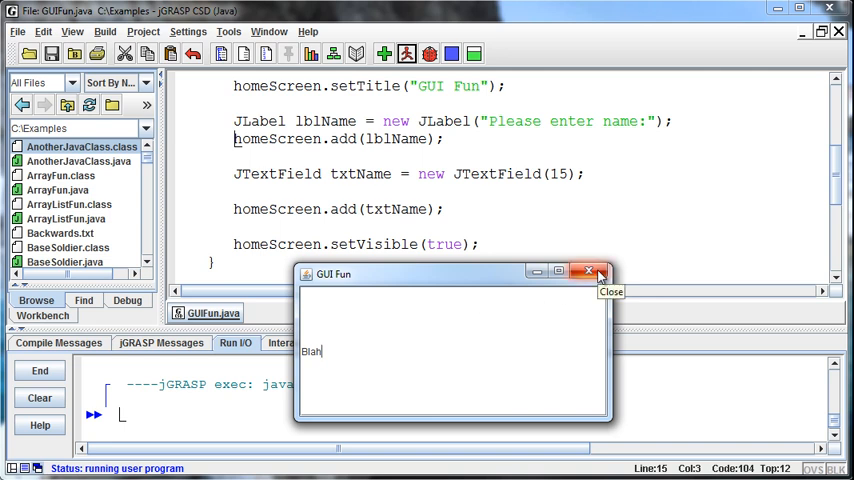
left_click(596, 271)
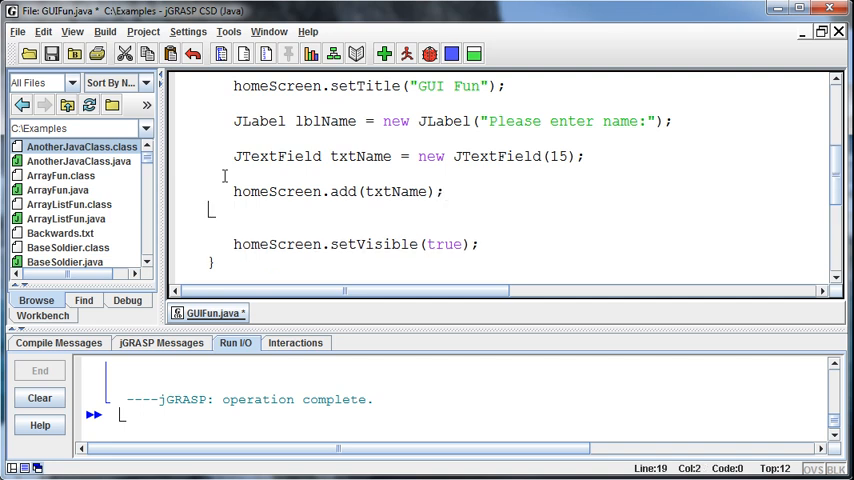
Move homeScreen.add(lblName); below the txtName add, run GUIFun, and close its window.
type("homeScreen.add(lblName);")
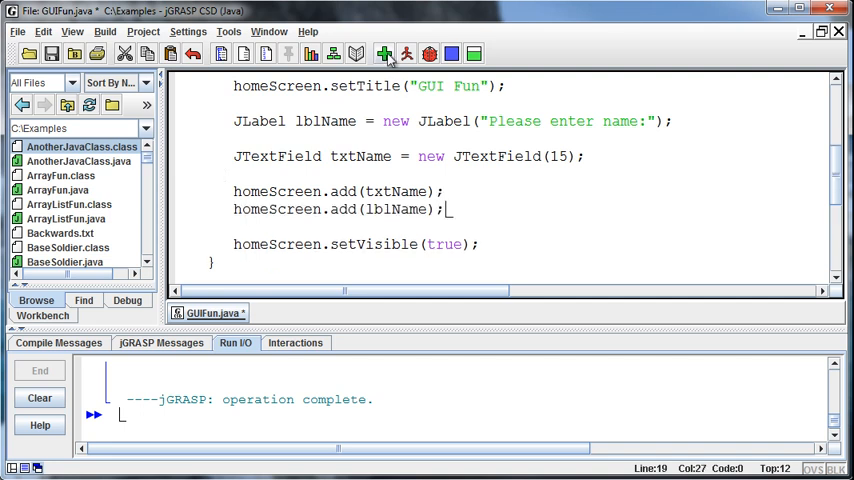
left_click(406, 54)
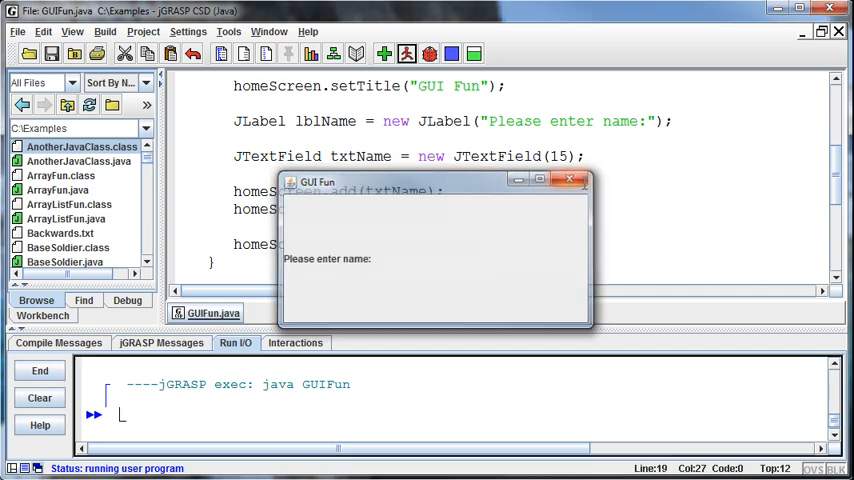
left_click(572, 180)
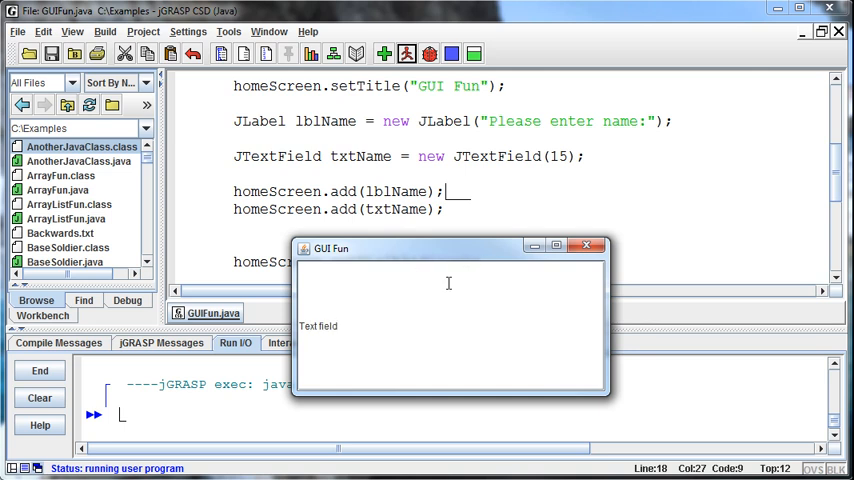
mouse_move(607, 258)
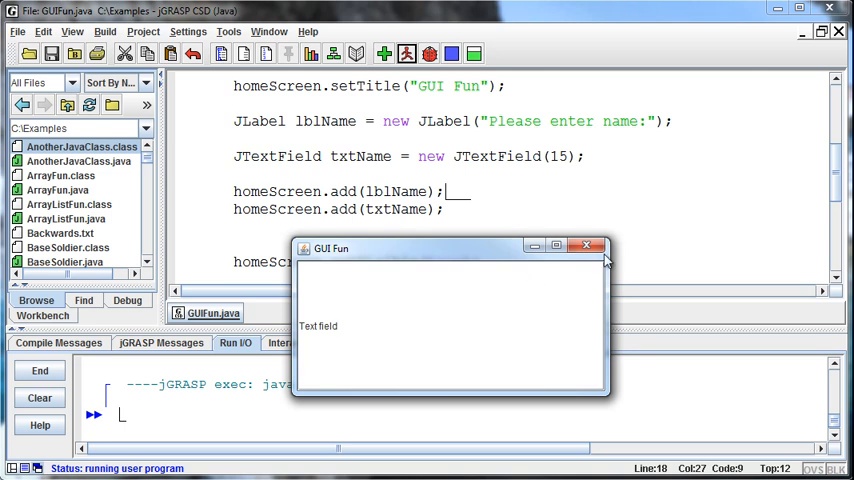
Close the GUI Fun window and return to editing after the txtName add line.
left_click(598, 247)
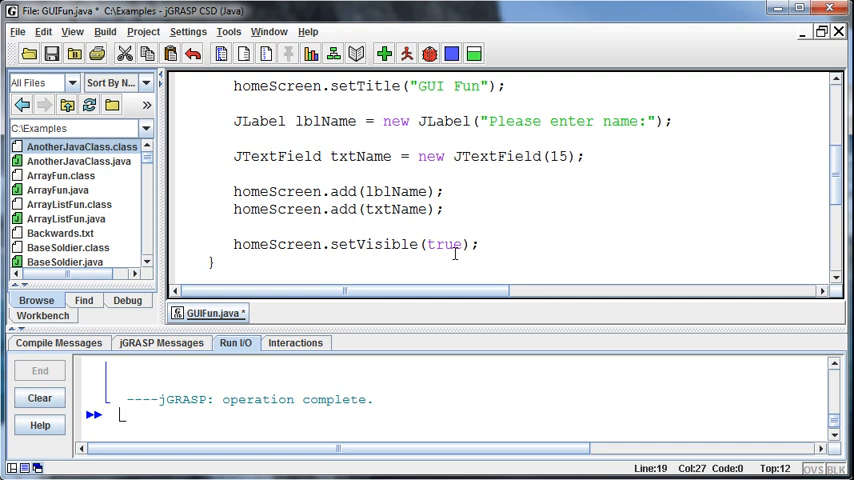
left_click(447, 209)
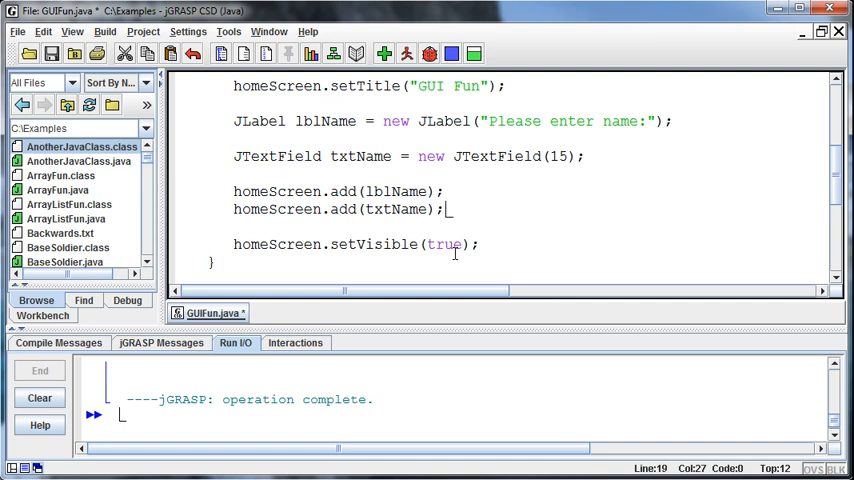
mouse_move(437, 240)
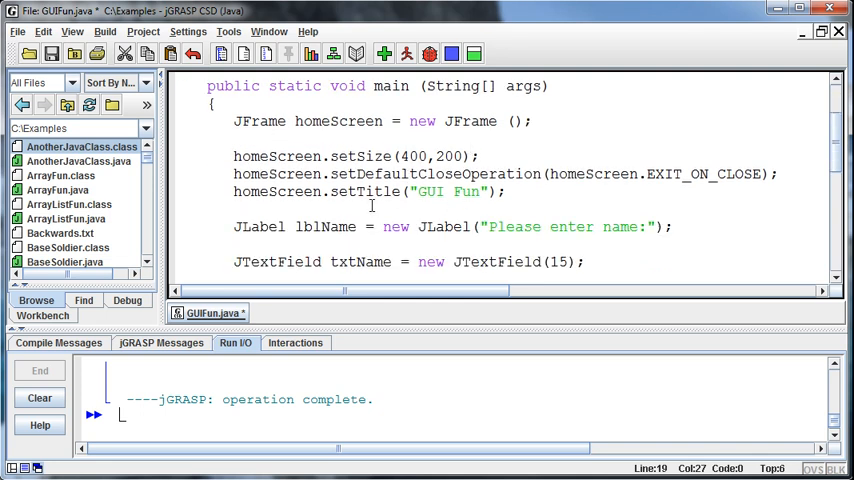
Add a '// Frame configuration' comment and homeScreen.setDefaultLayout(new FlowLayout()); beneath it.
type("//")
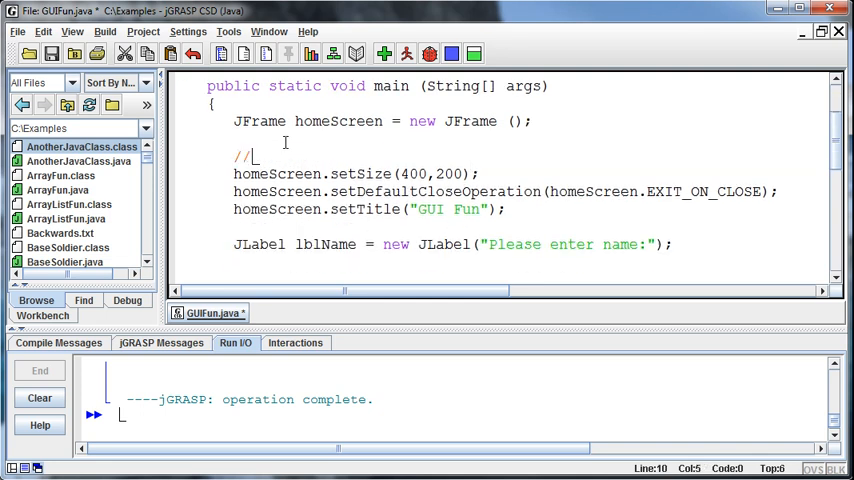
type("Frame configu")
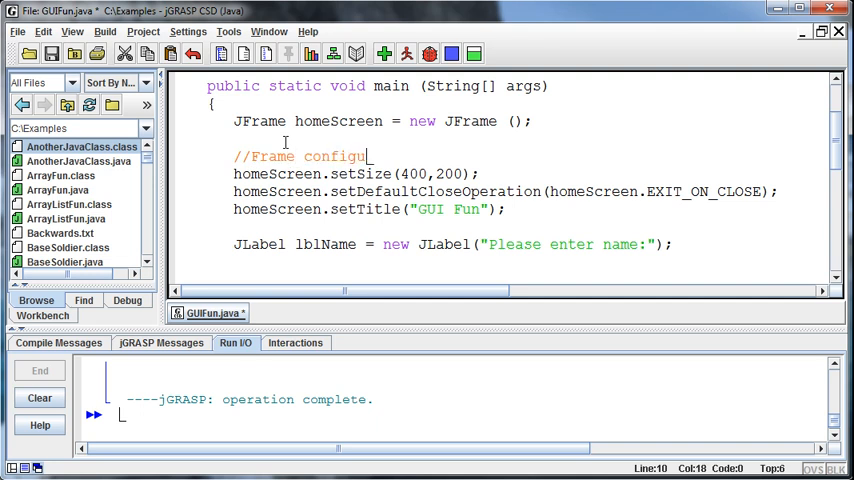
type("ration")
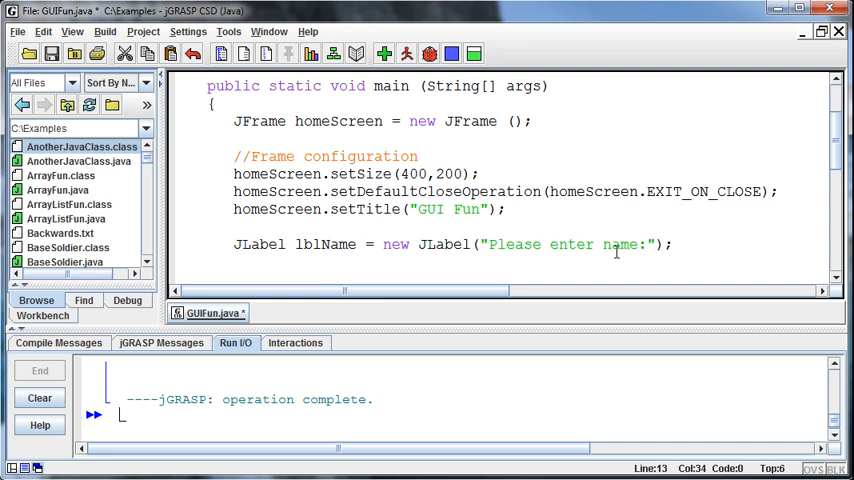
type("homeS")
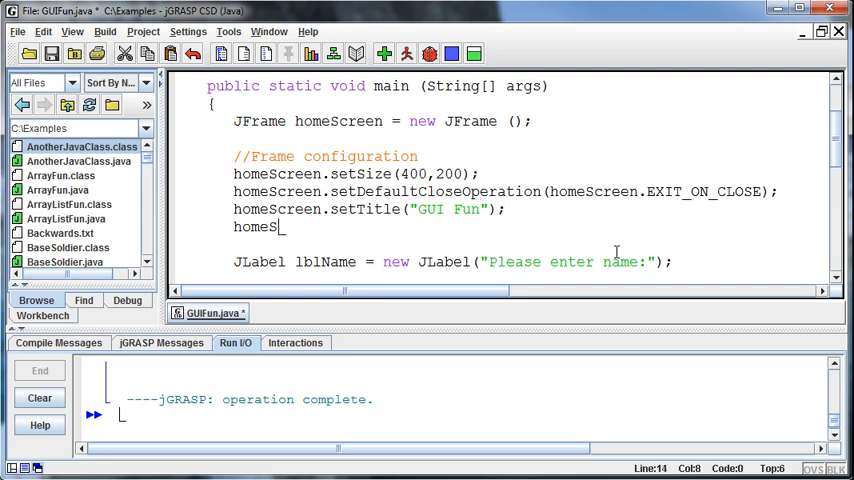
type("creen.")
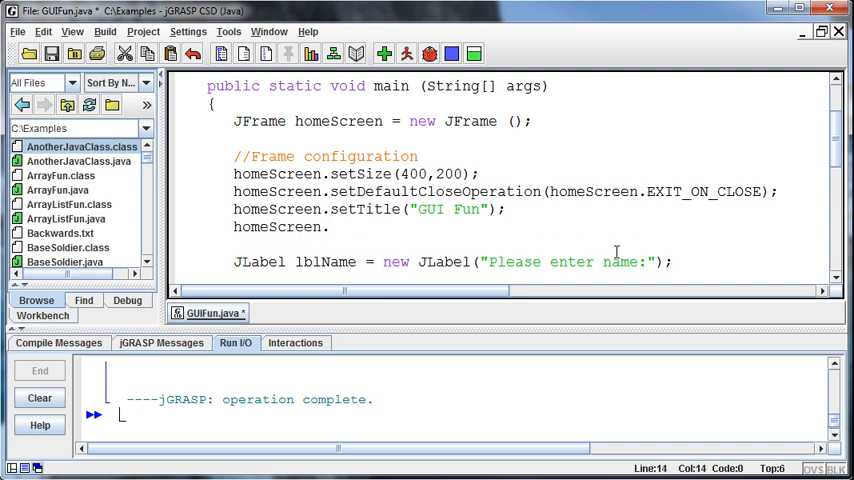
type("setDefau")
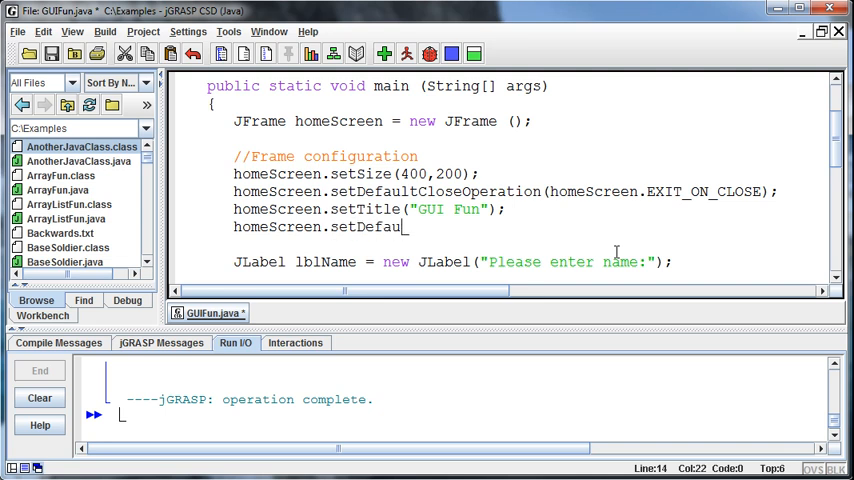
type("ltLayout")
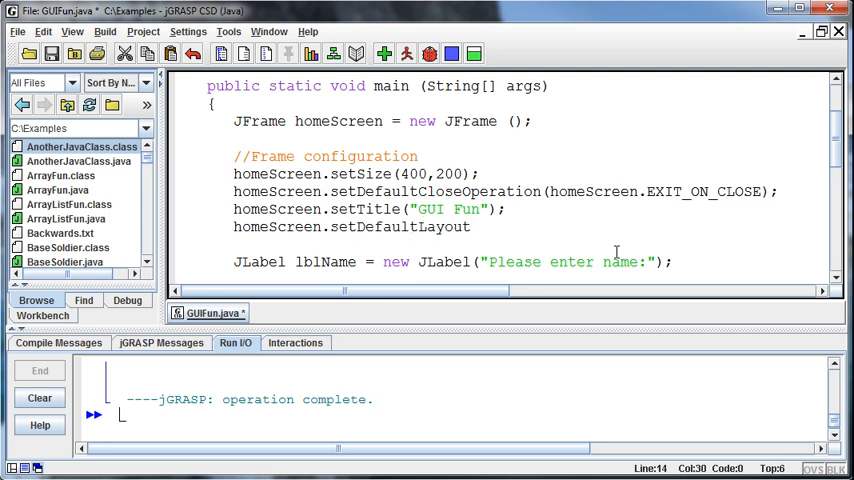
type("();")
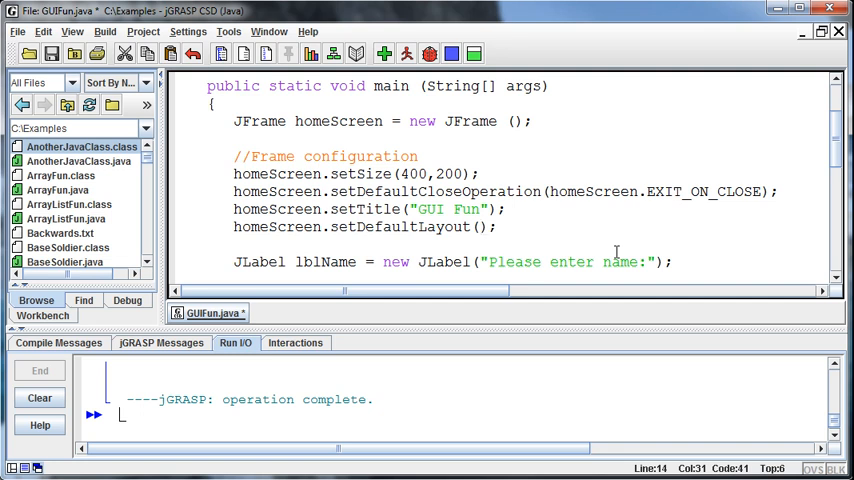
type("new Flow")
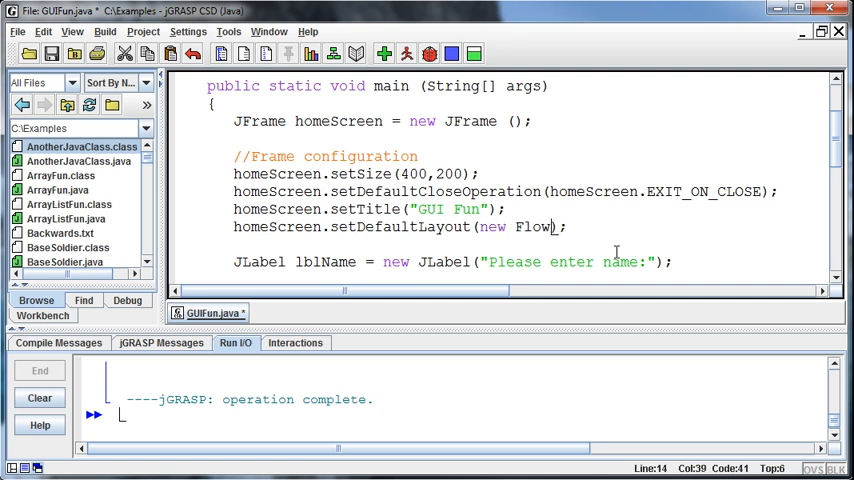
type("Layout(")
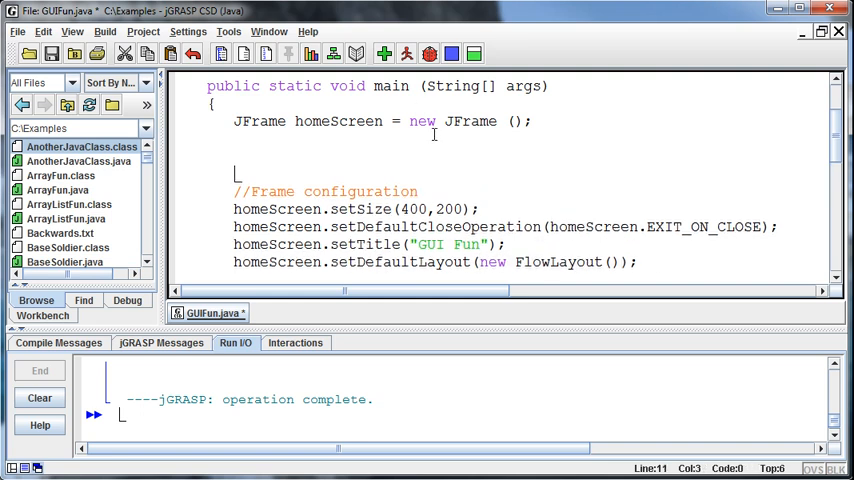
type("Flow")
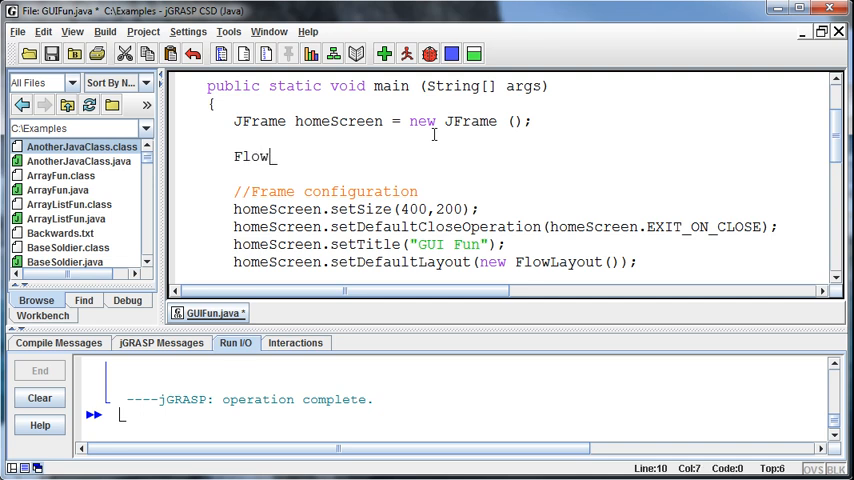
type("Layout")
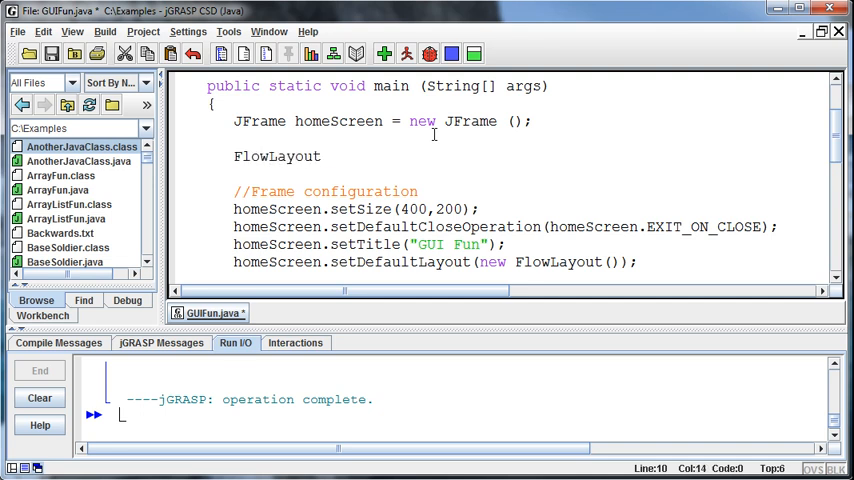
type("hi")
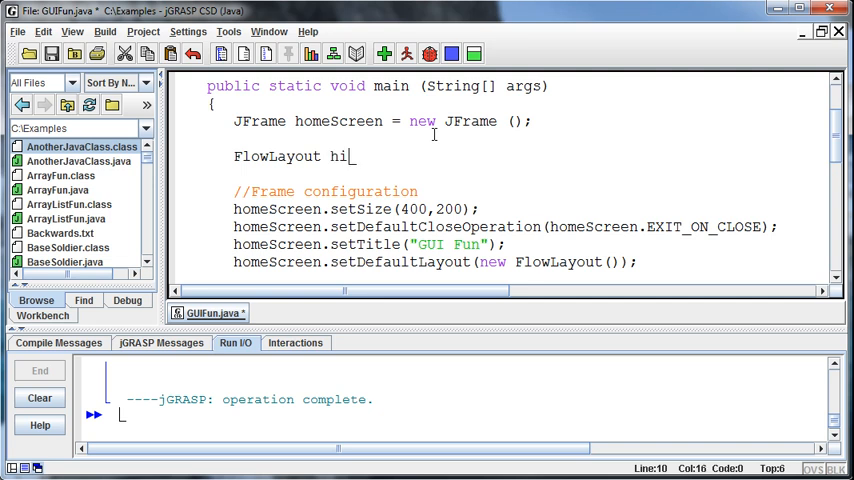
type("= new F")
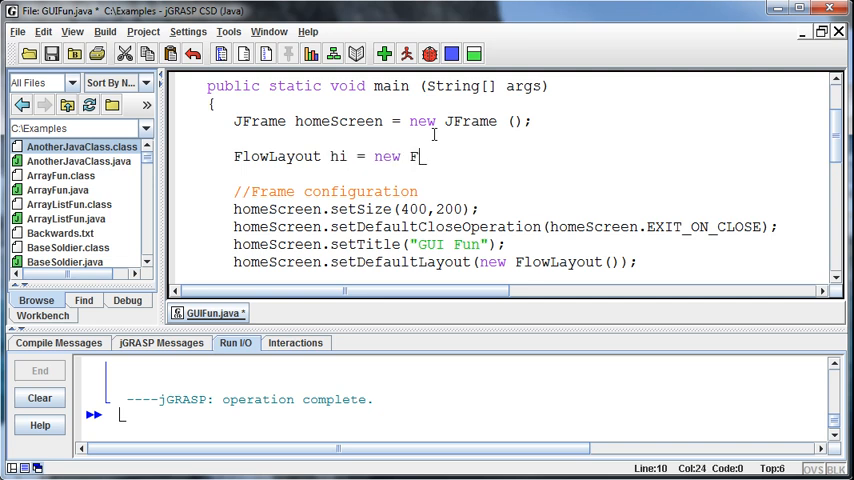
type("low")
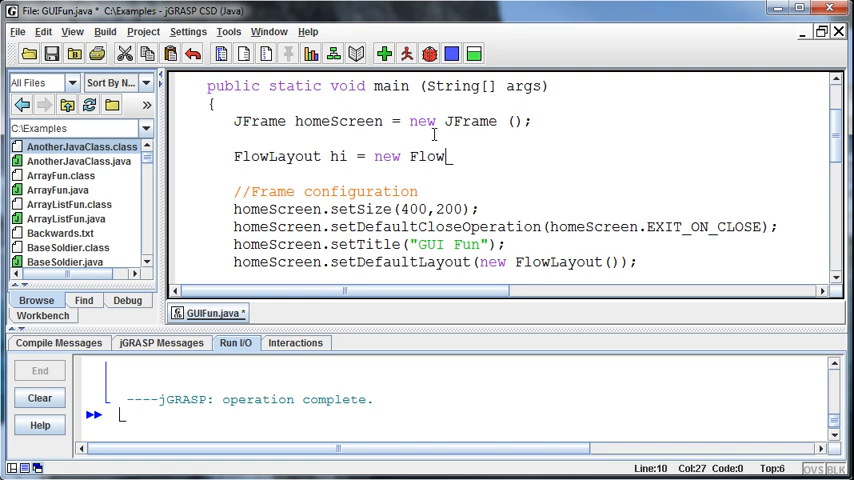
key("Backspace")
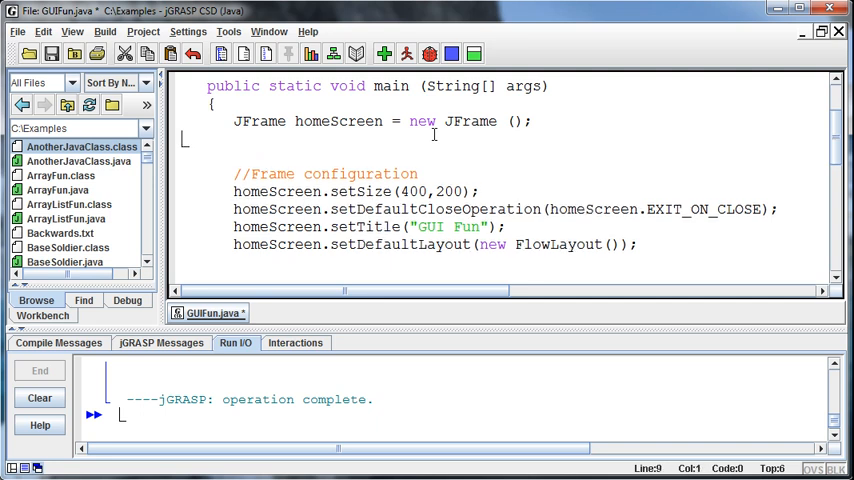
type("JLabel lblName = new JLabel(\"Please enter name:\");")
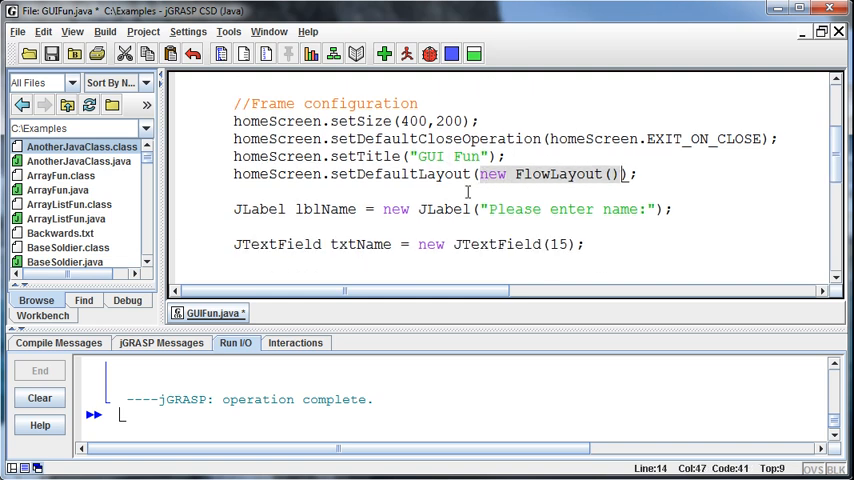
Compile GUIFun.java, getting a cannot find symbol error for FlowLayout.
left_click(384, 54)
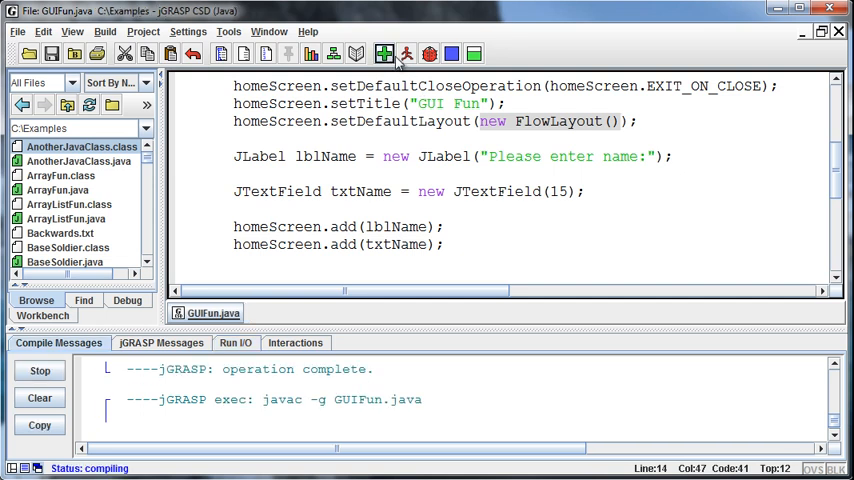
left_click(383, 53)
type("import java.a")
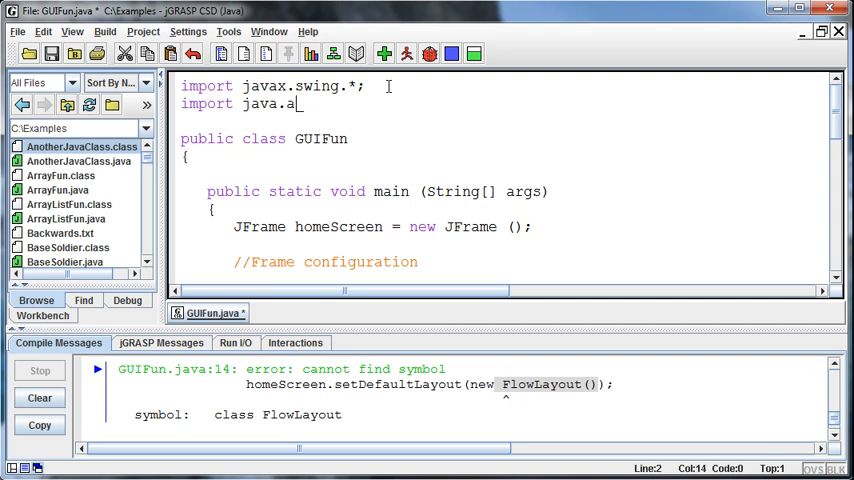
Complete the import java.awt.*; line and recompile, leaving the setDefaultLayout error.
type("wt")
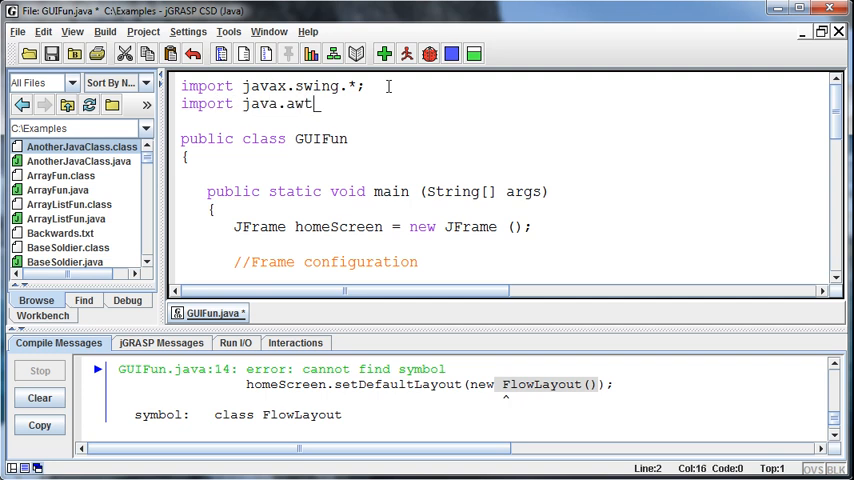
type(".*;")
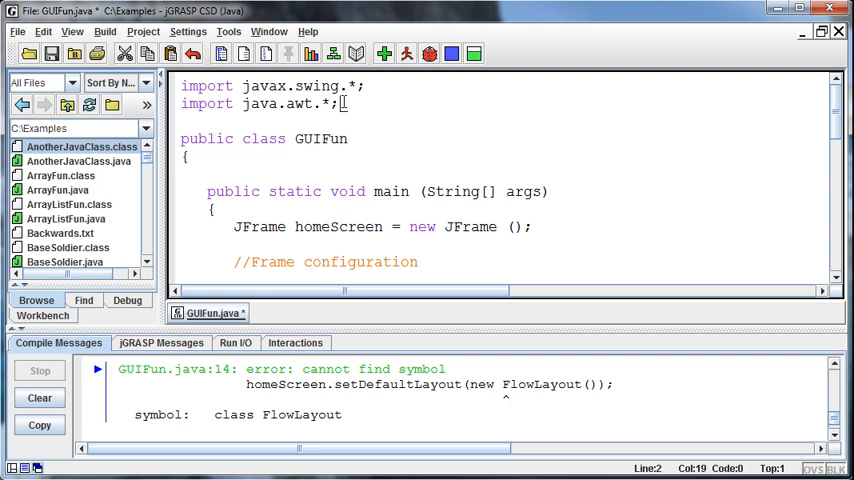
scroll("down", 3)
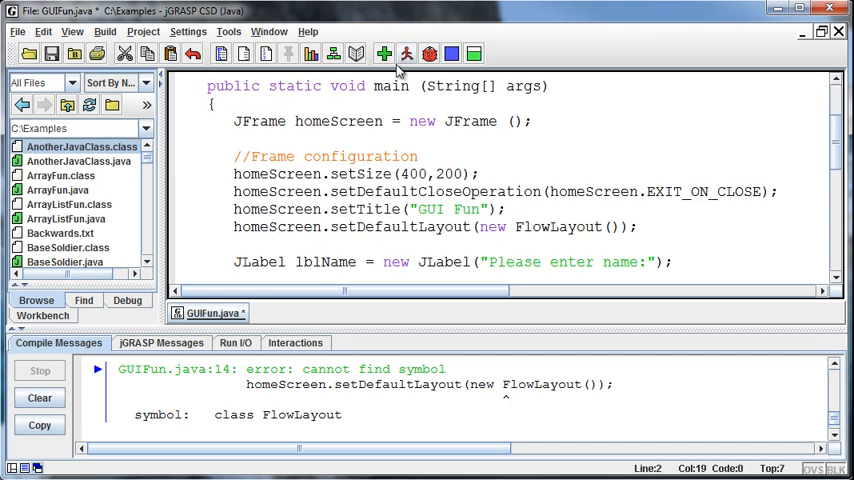
double_click(557, 227)
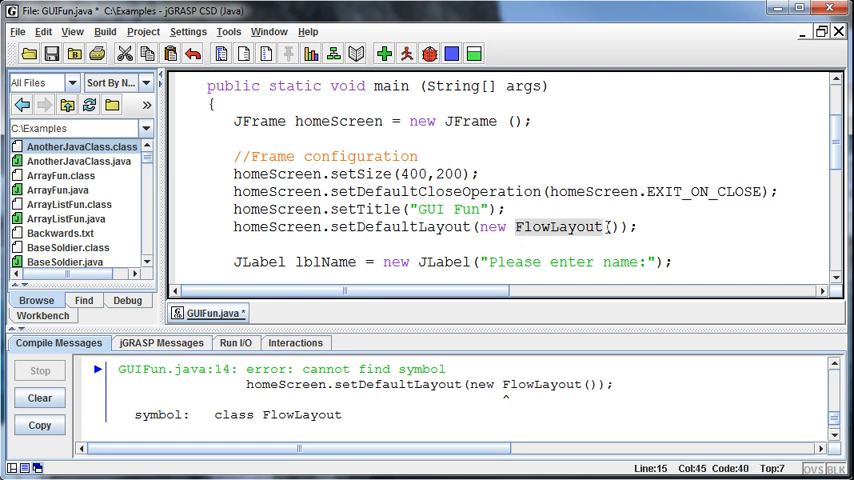
left_click(384, 54)
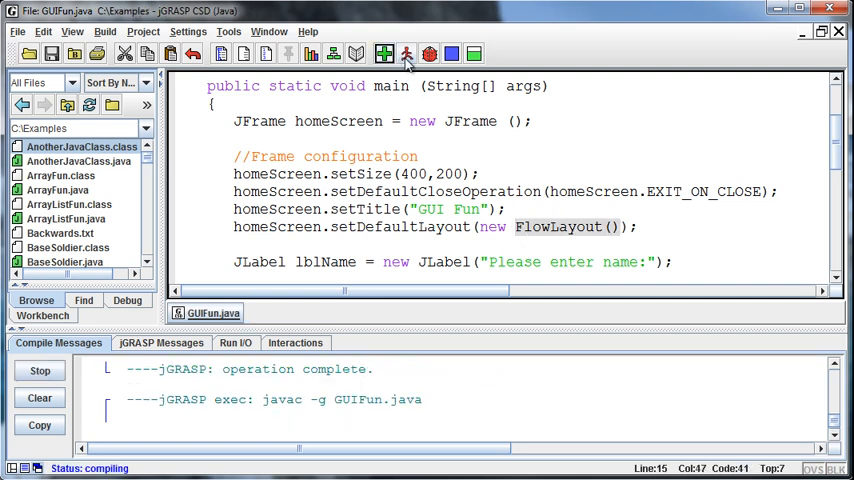
left_click(407, 54)
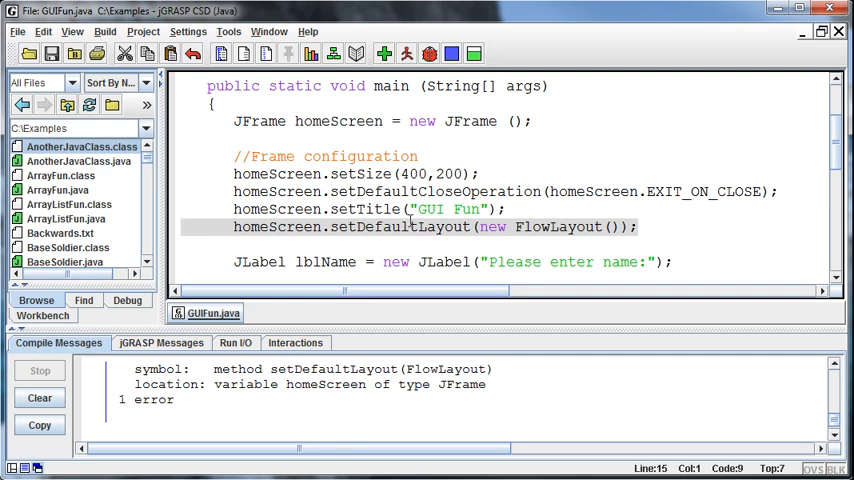
Change setDefaultLayout to setLayout(new FlowLayout()), then compile cleanly and run GUIFun.
left_click(408, 222)
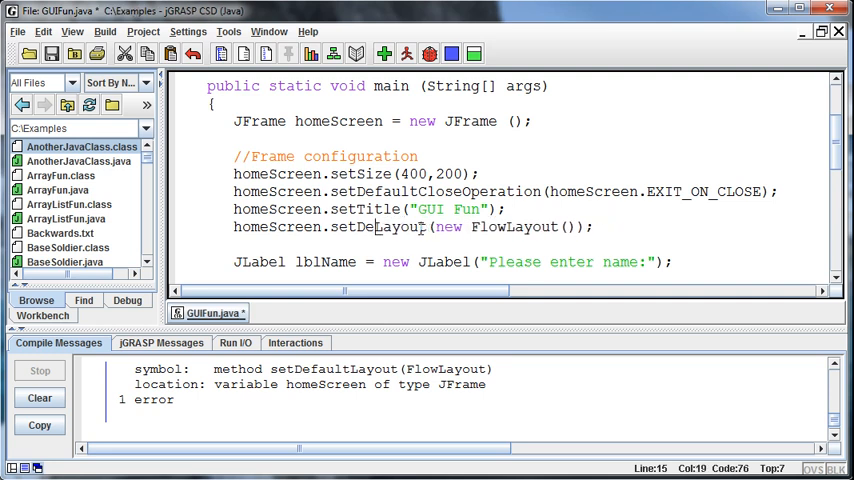
left_click(405, 54)
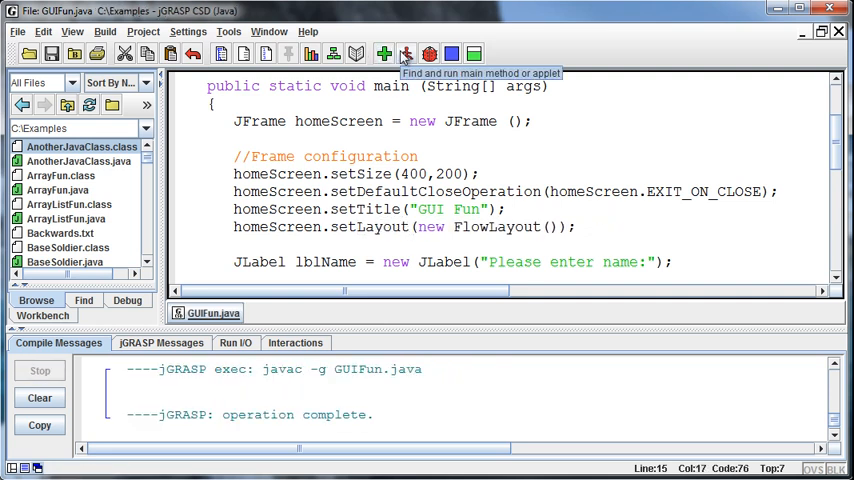
left_click(405, 54)
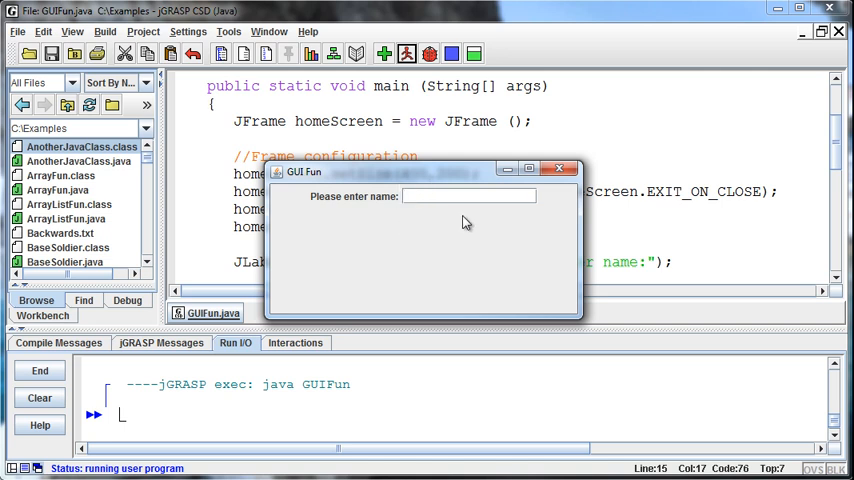
Type 'Spencer' into the text field beside the 'Please enter name:' label.
type("Spencer")
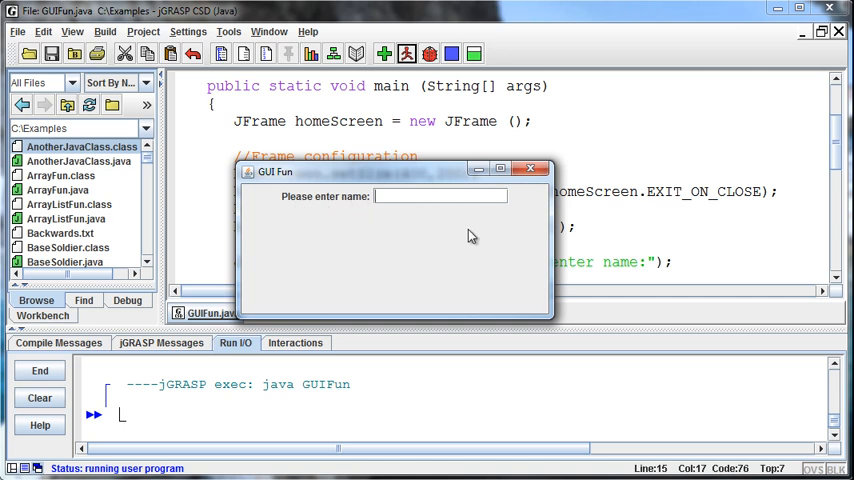
mouse_move(519, 231)
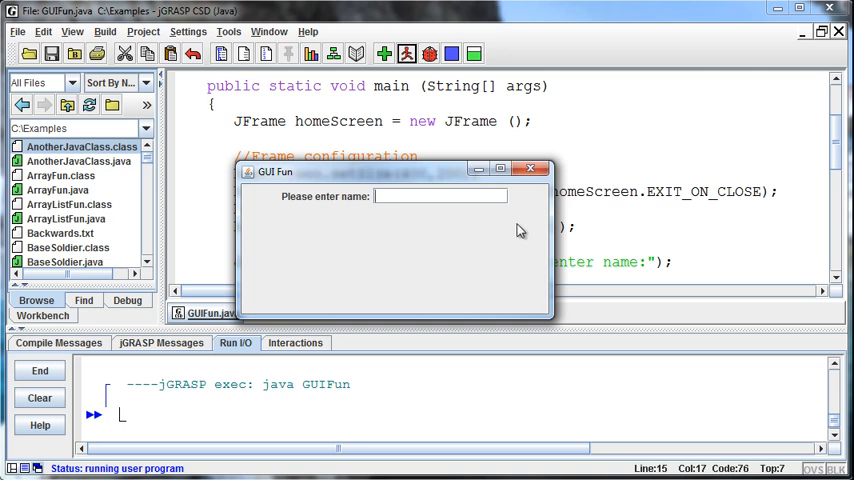
mouse_move(292, 214)
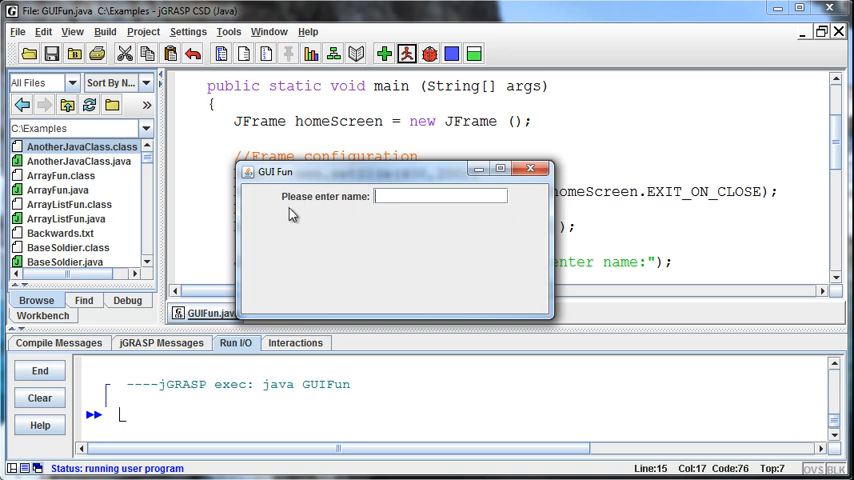
mouse_move(501, 213)
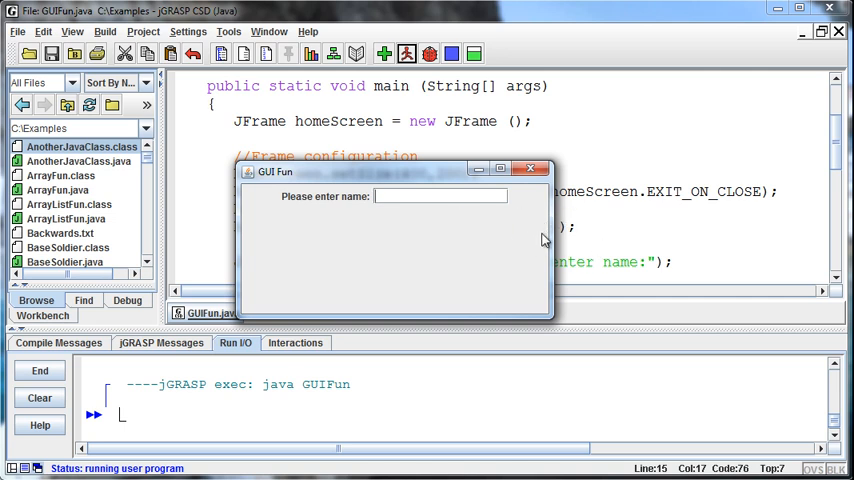
mouse_move(541, 218)
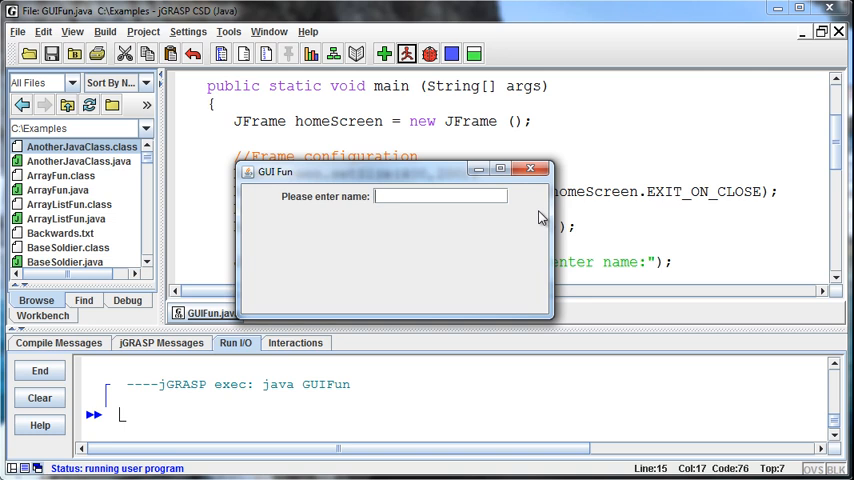